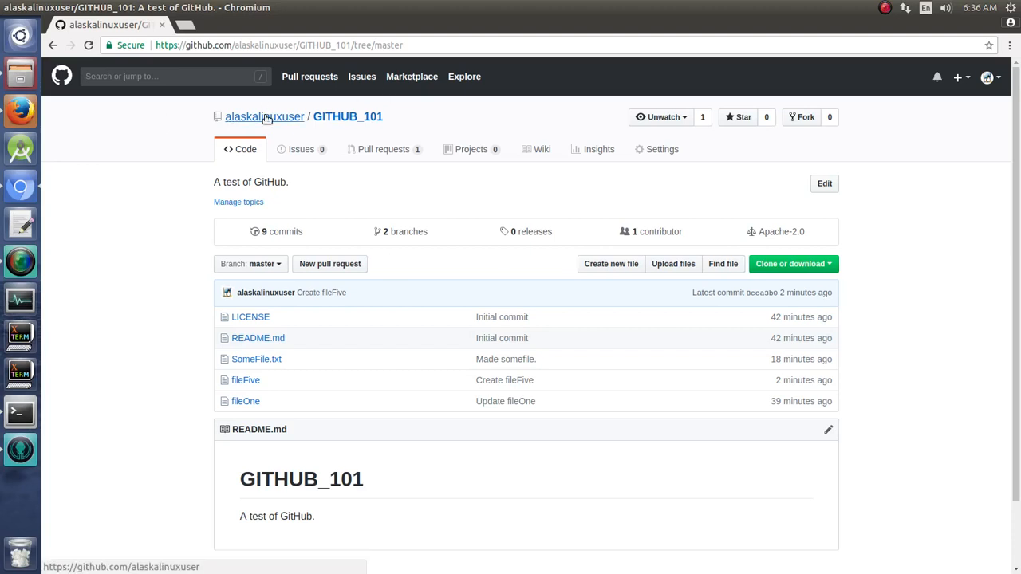
pyautogui.moveTo(818, 174)
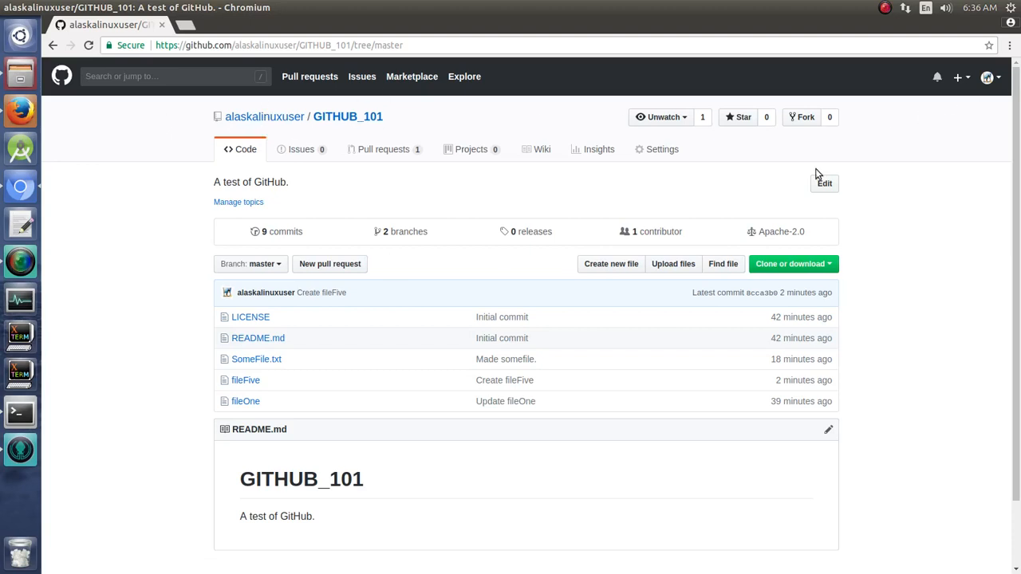
pyautogui.moveTo(576, 363)
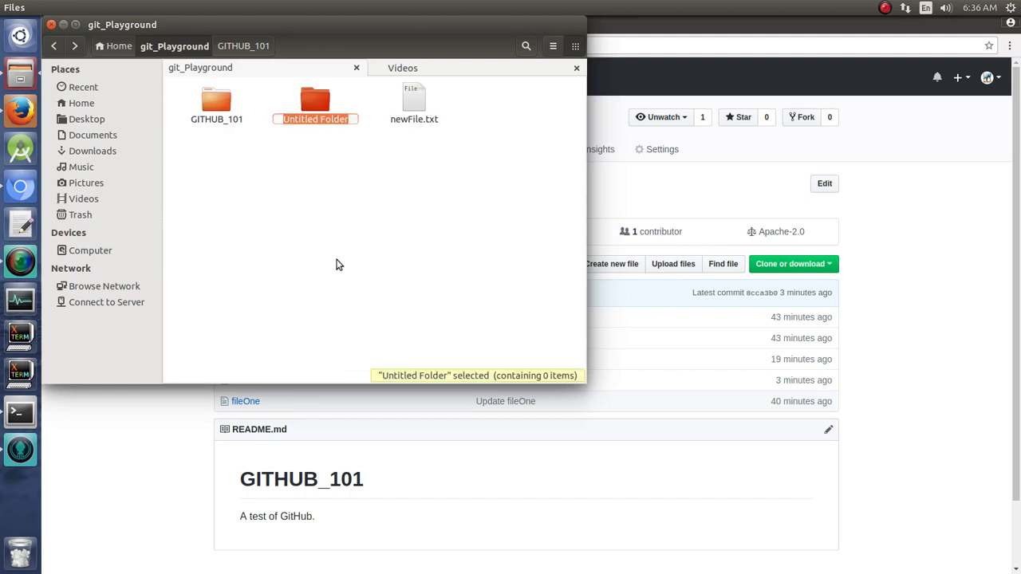
# Name the new folder GITHUB_102 and open it
pyautogui.write('GITHUB')
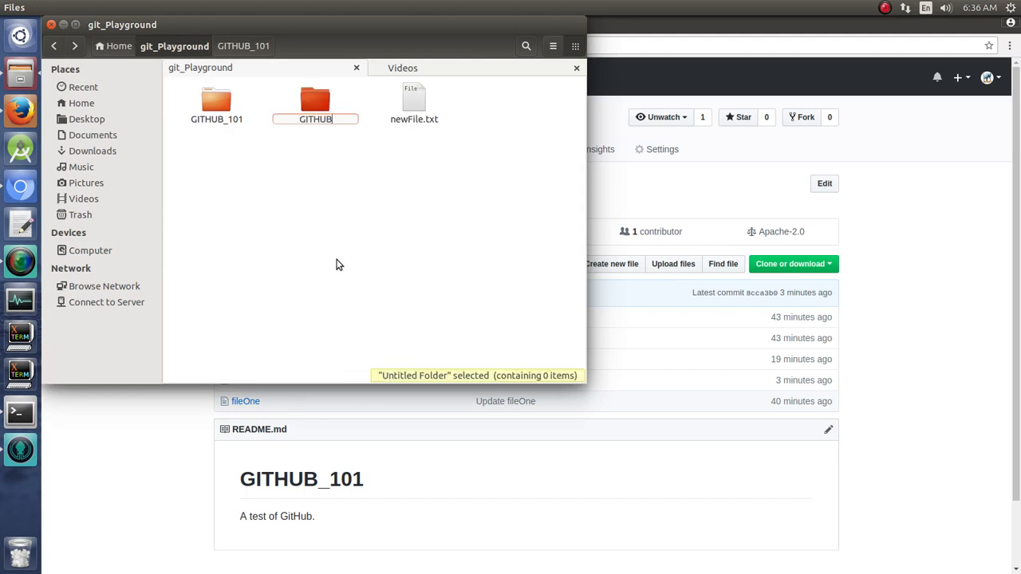
pyautogui.write('GITHUB_102')
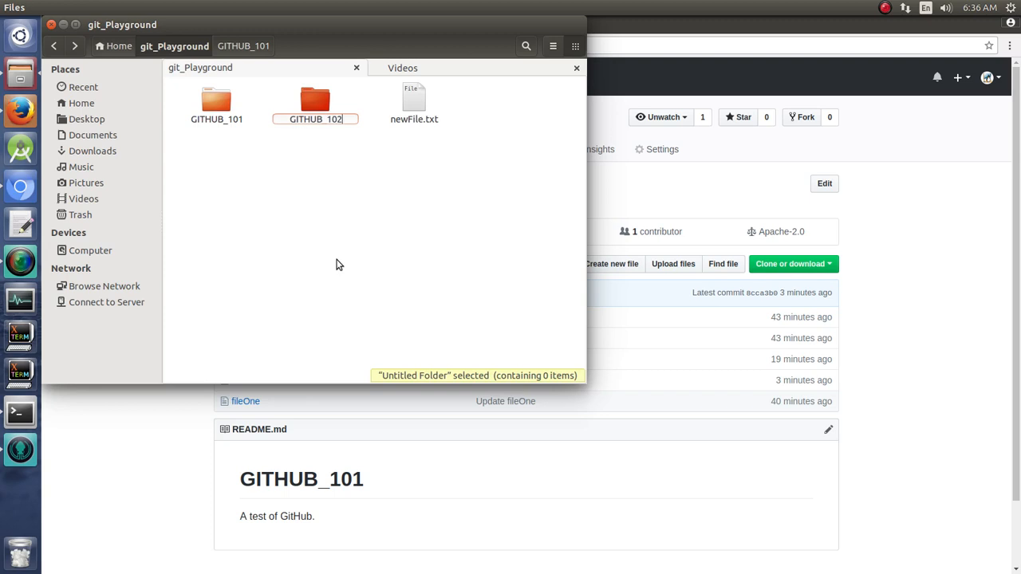
pyautogui.click(314, 100)
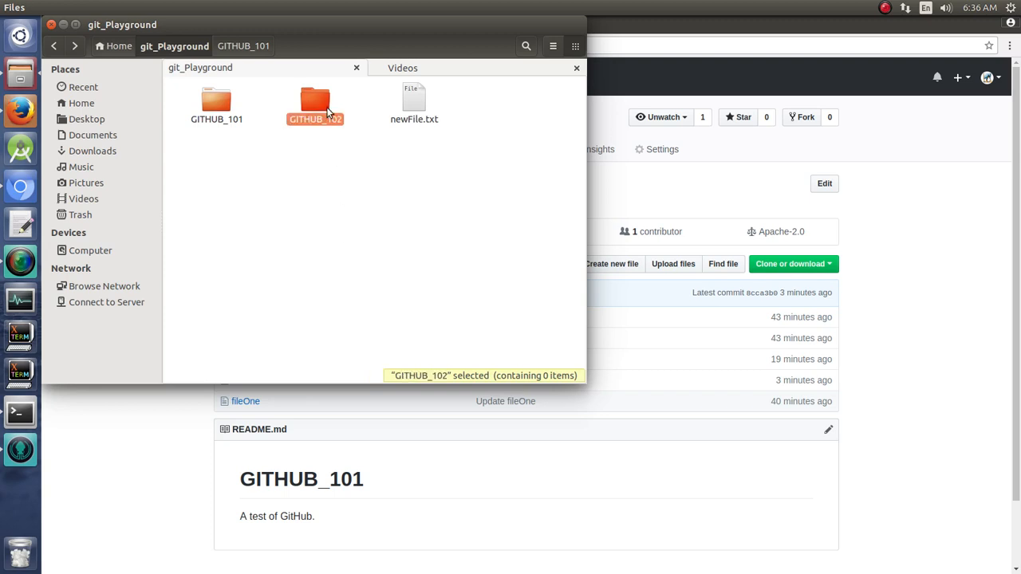
pyautogui.click(413, 103)
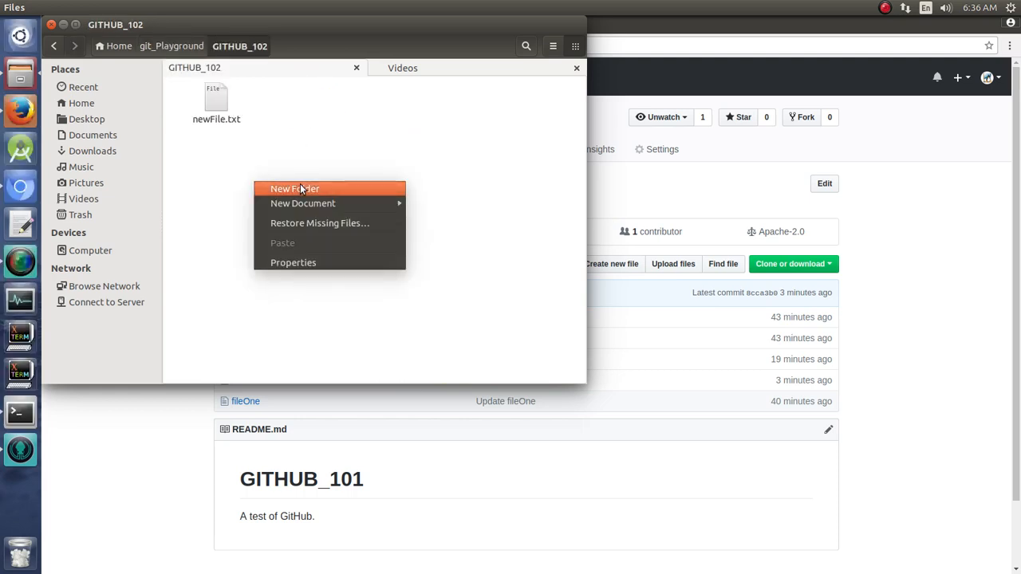
# Create an untitled subfolder holding an empty document, and open the document
pyautogui.click(294, 188)
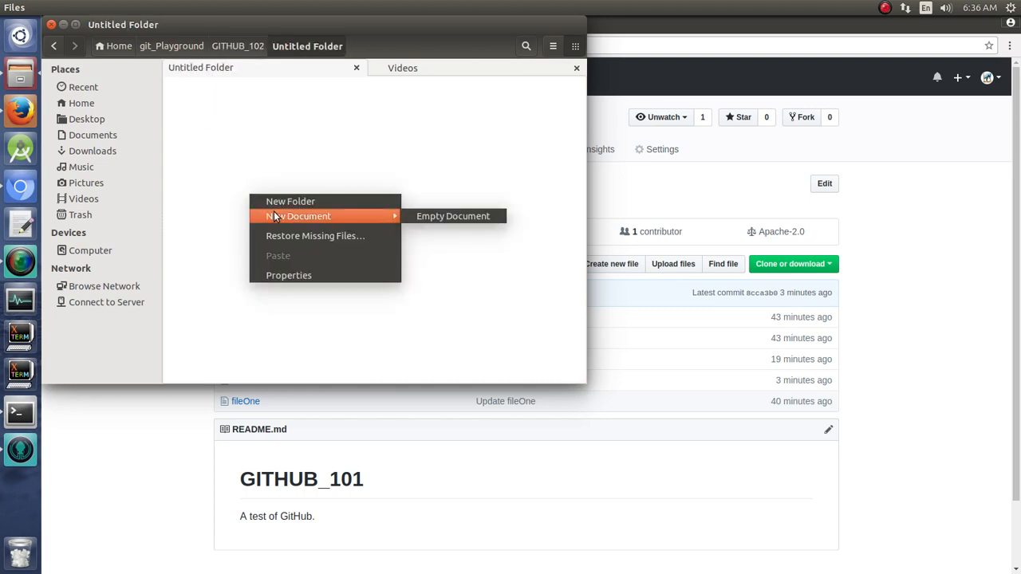
pyautogui.click(452, 215)
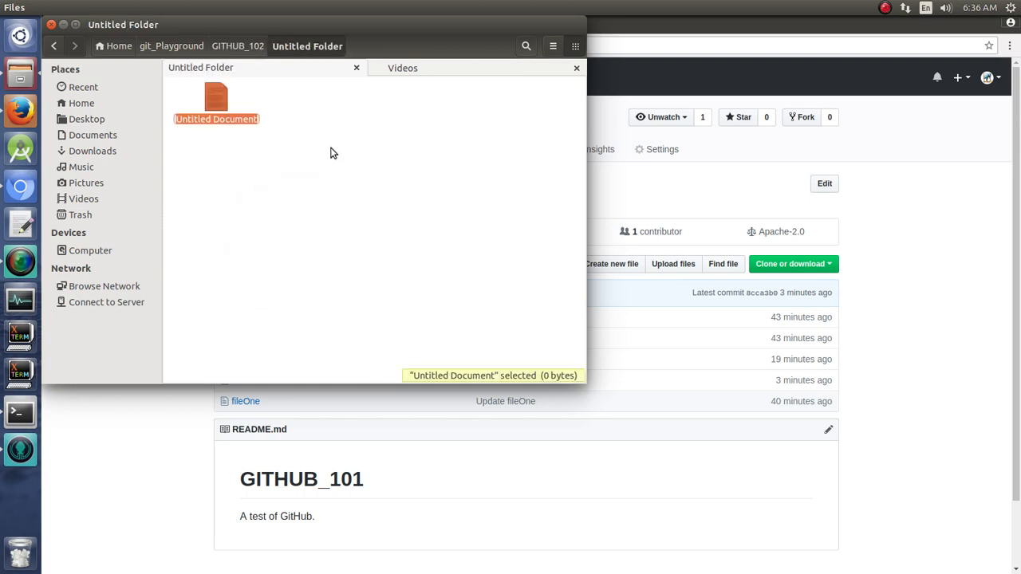
pyautogui.doubleClick(216, 99)
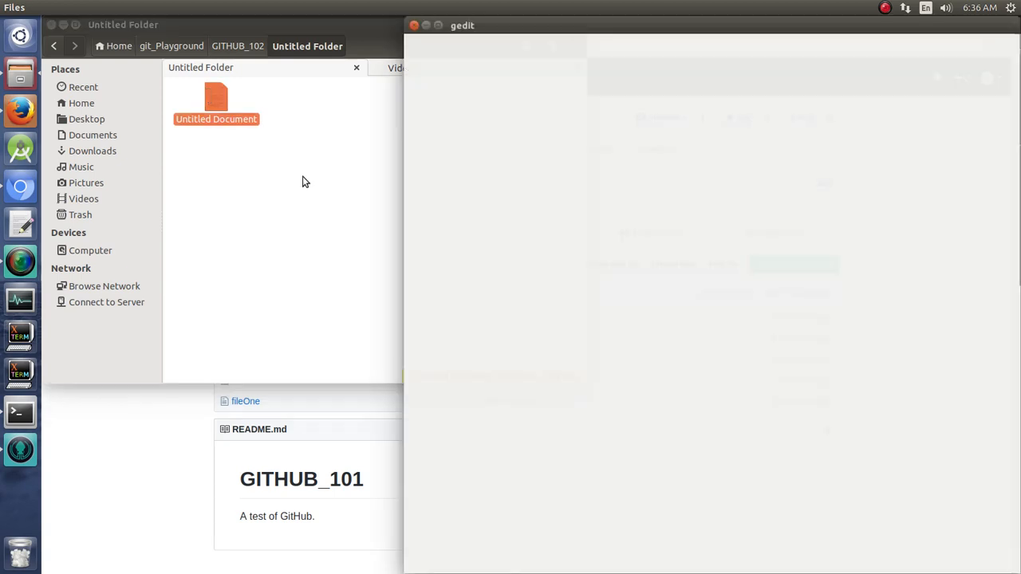
pyautogui.write('h1')
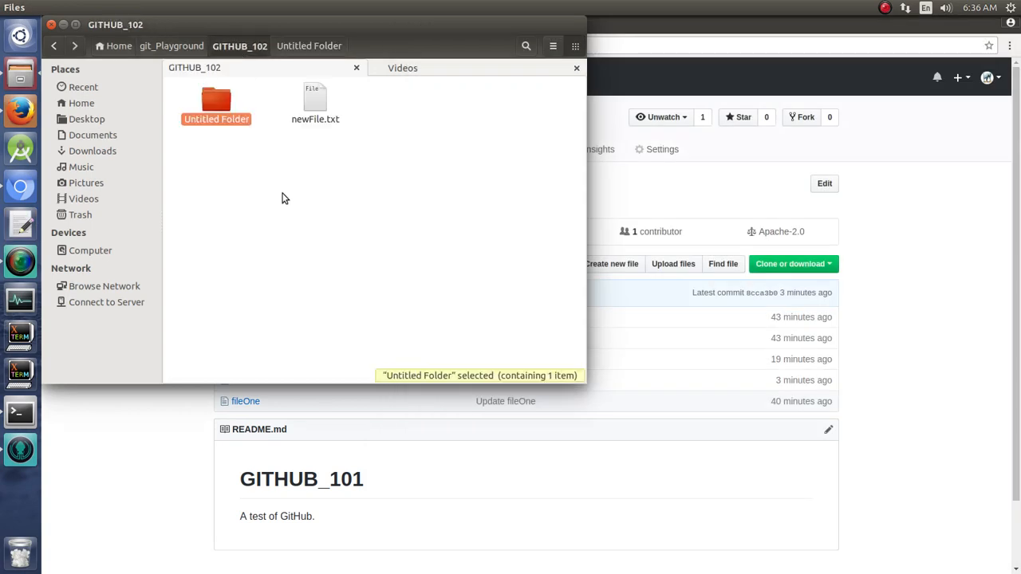
# Add Untitled Folder 2 containing an empty document named 'you', and open it
pyautogui.rightClick(284, 198)
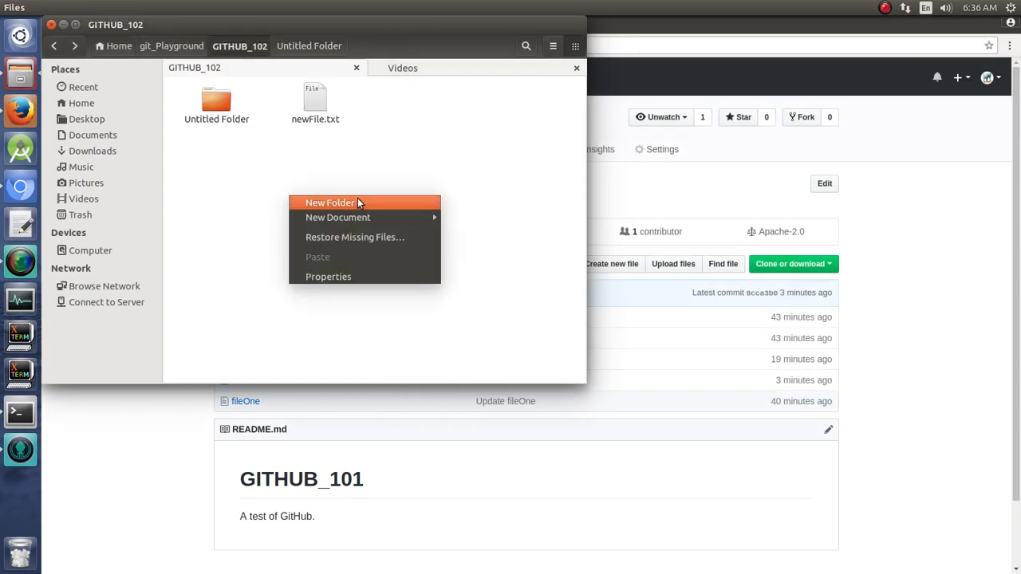
pyautogui.click(330, 202)
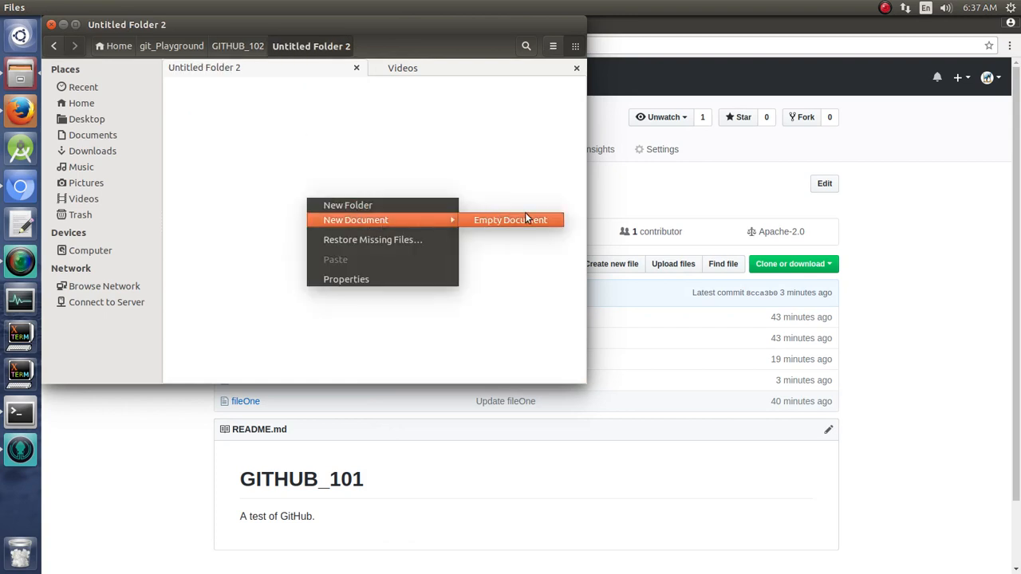
pyautogui.click(511, 219)
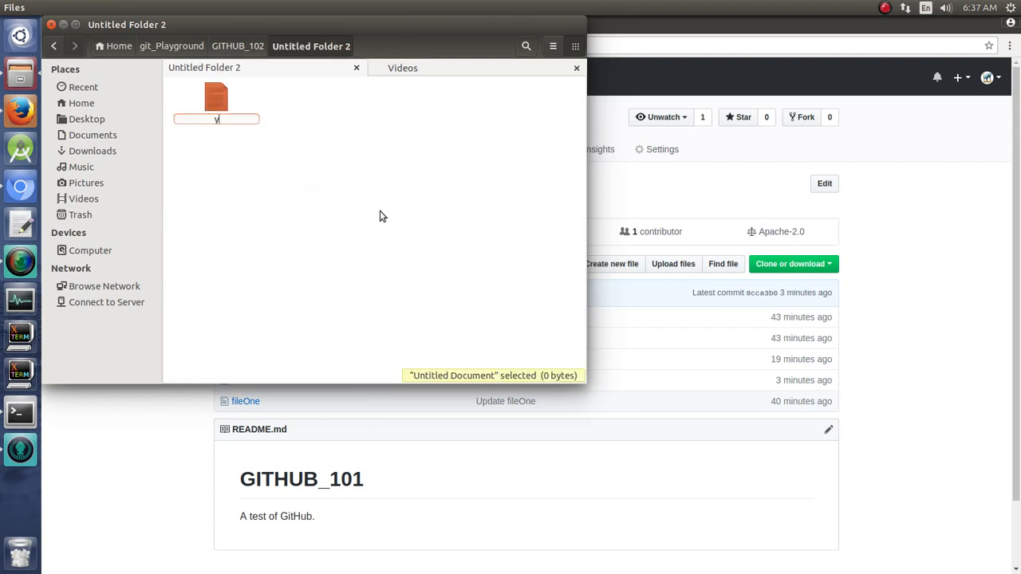
pyautogui.write('ou')
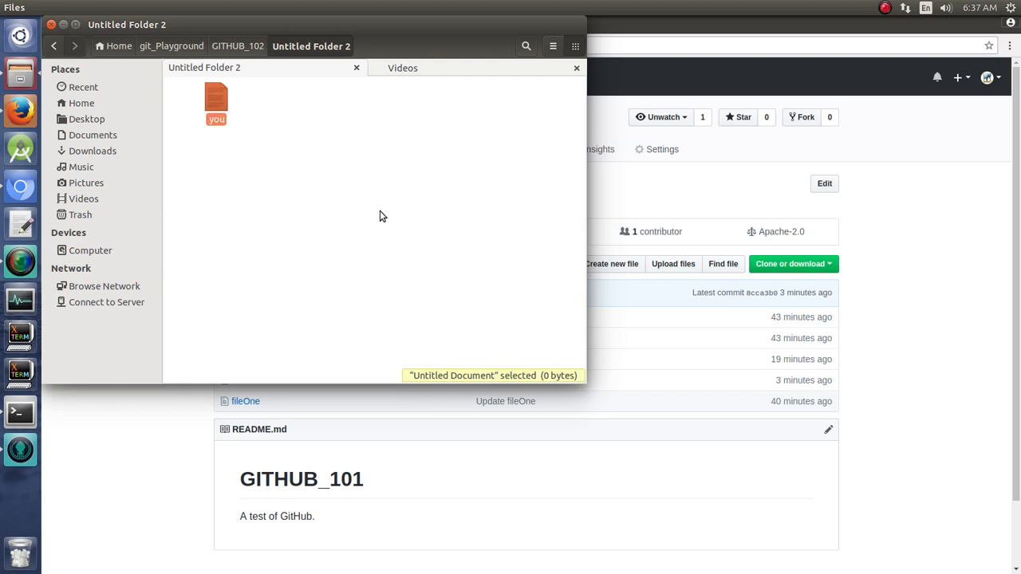
pyautogui.doubleClick(216, 95)
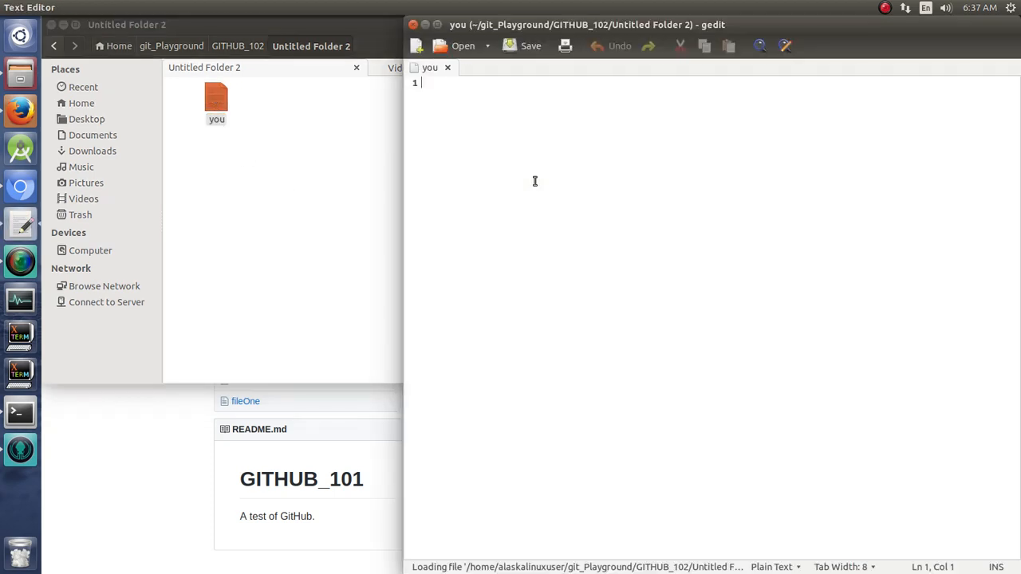
pyautogui.write('yo')
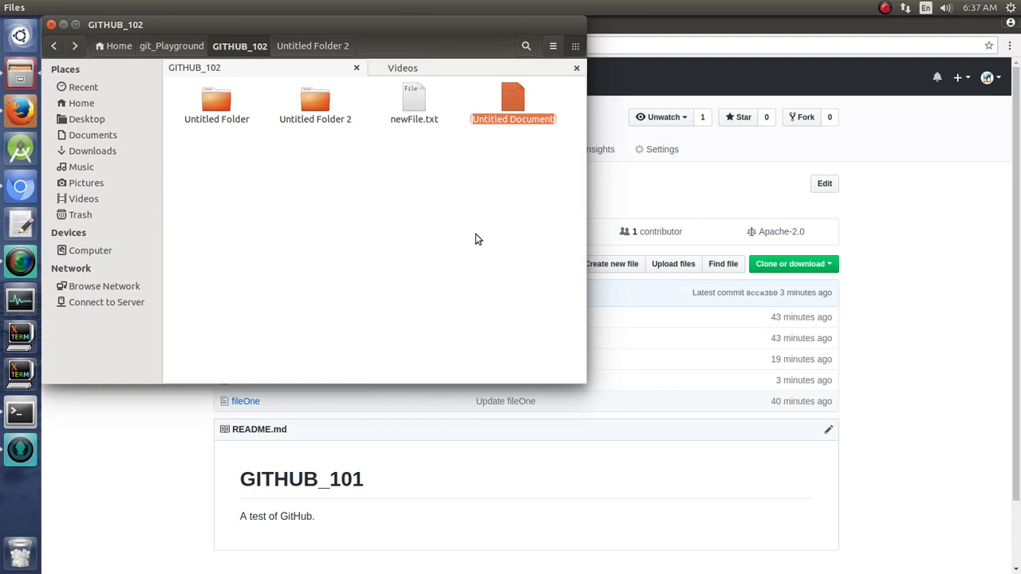
# Rename the document README.md, give it heading '# GITHUB_102', save, and close gedit
pyautogui.write('README.md')
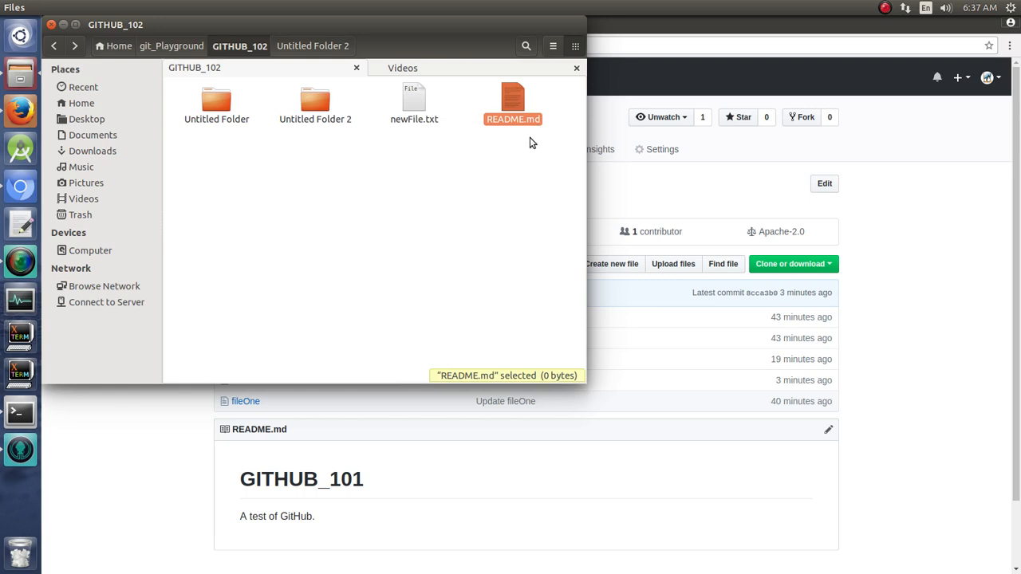
pyautogui.doubleClick(512, 104)
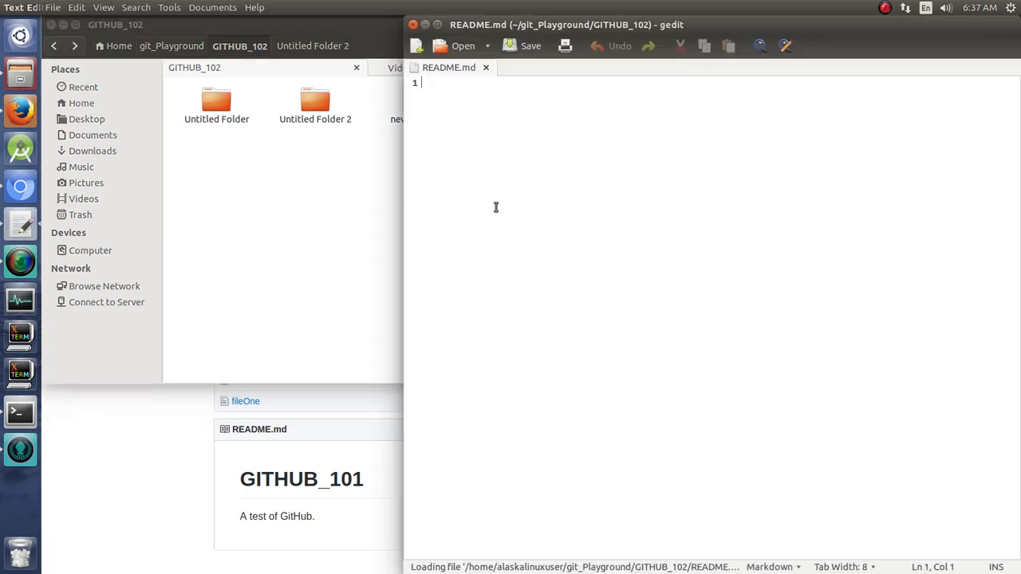
pyautogui.write('#')
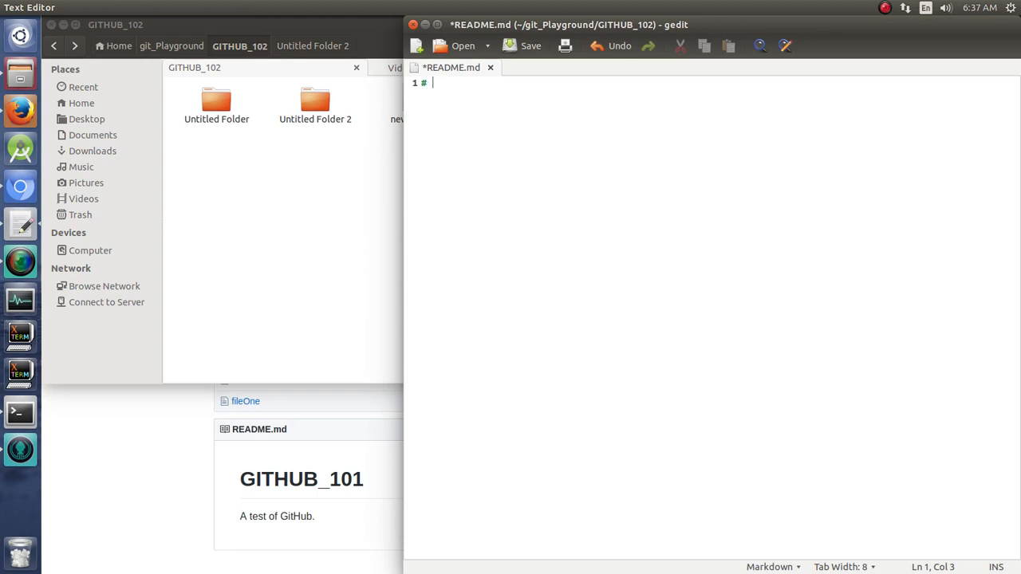
pyautogui.write('GITHUB')
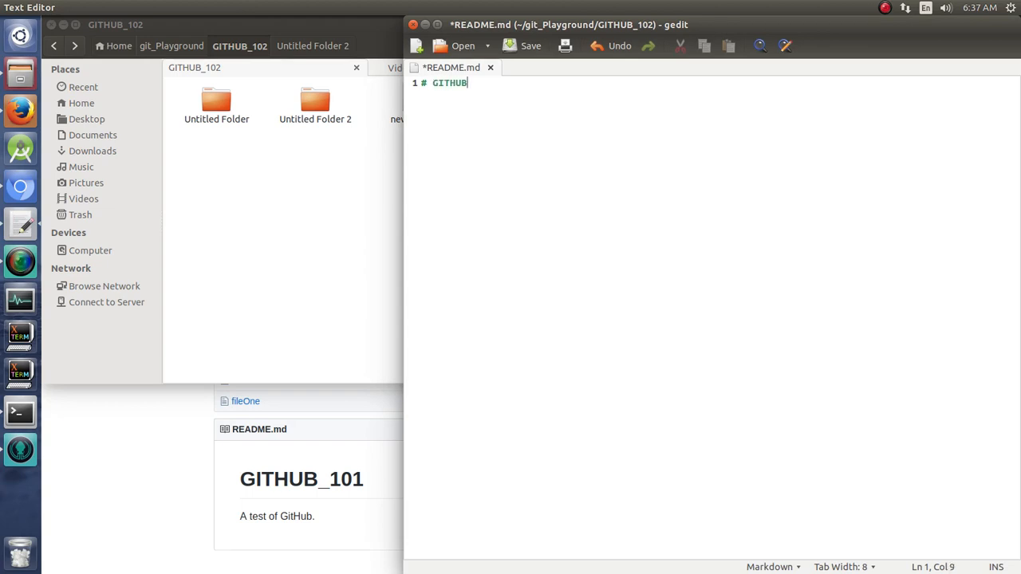
pyautogui.write('_10')
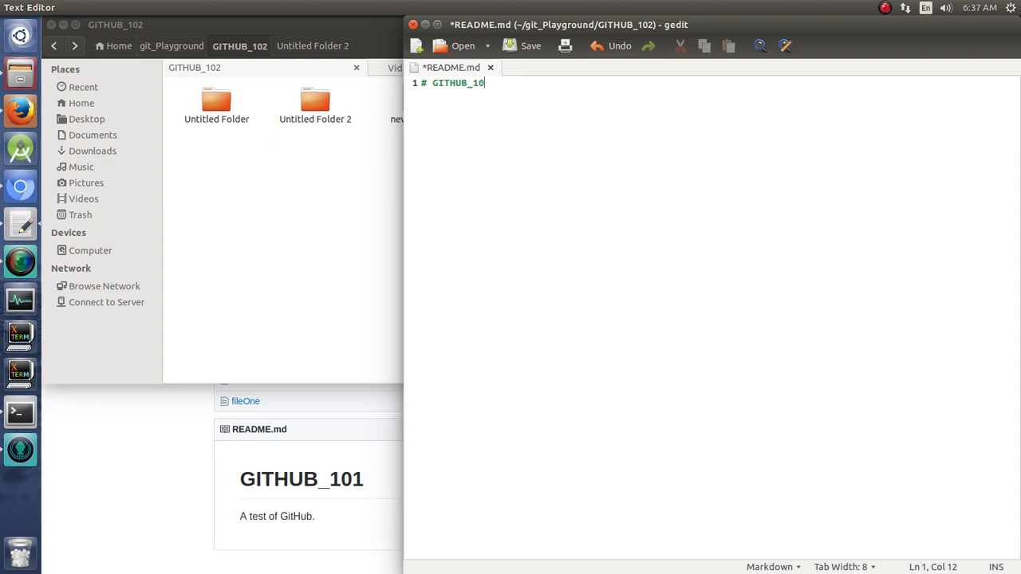
pyautogui.write('2')
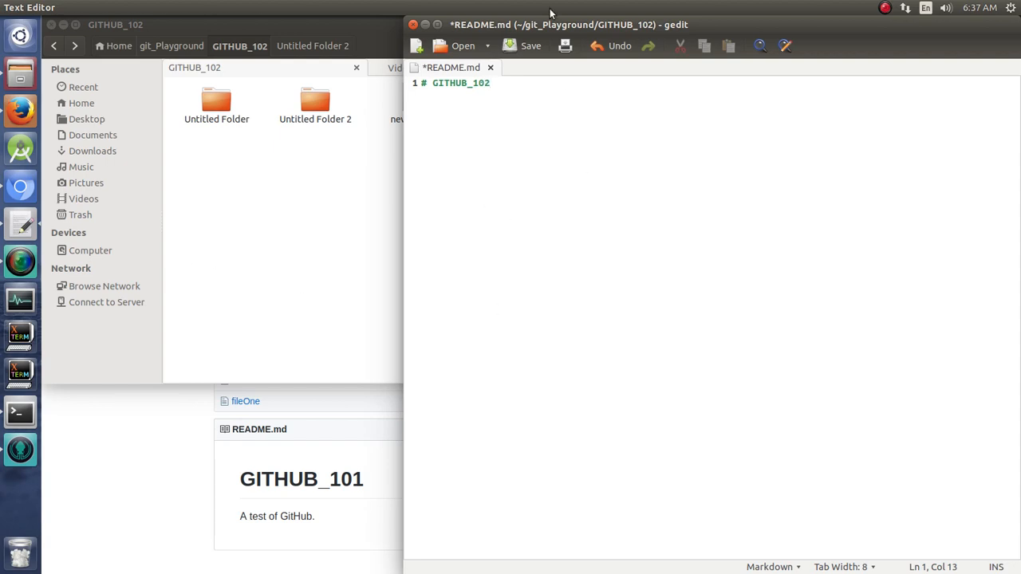
pyautogui.click(530, 46)
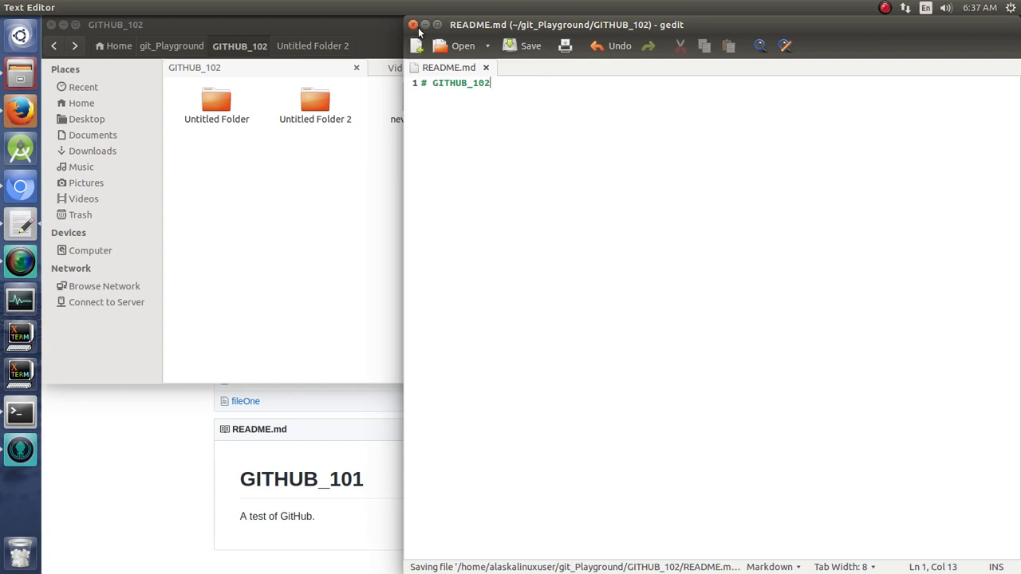
pyautogui.click(413, 25)
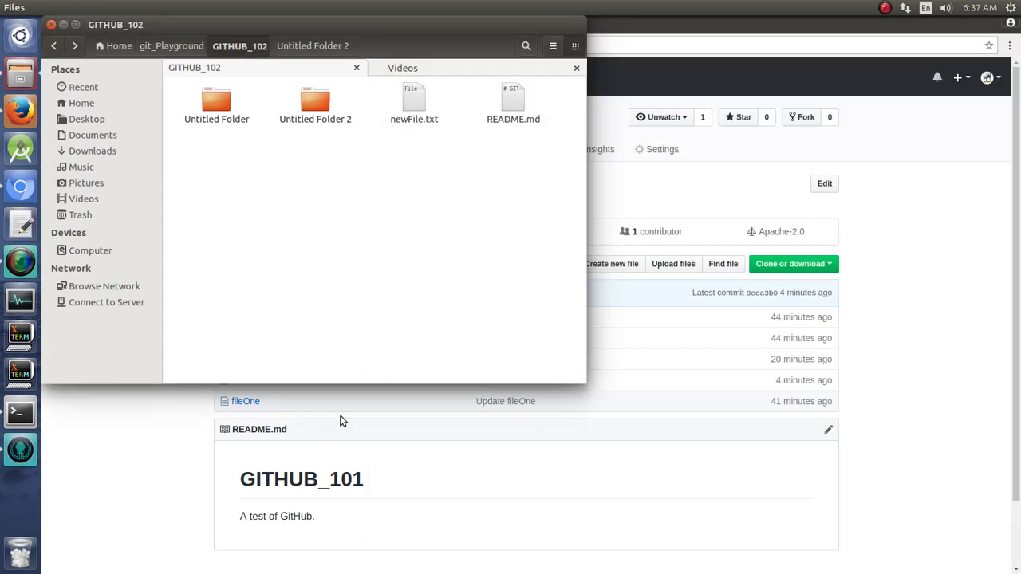
pyautogui.moveTo(939, 365)
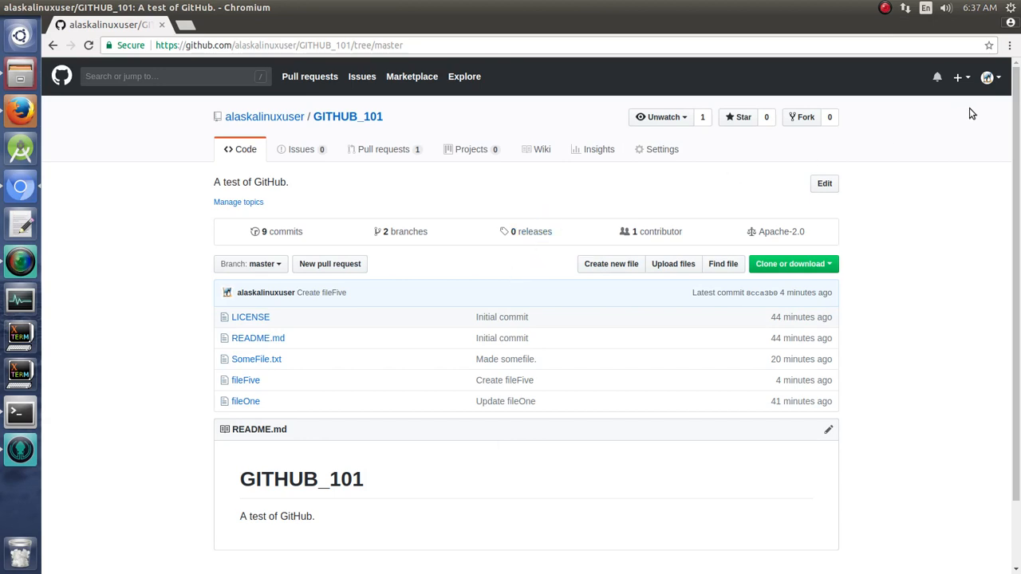
pyautogui.moveTo(961, 82)
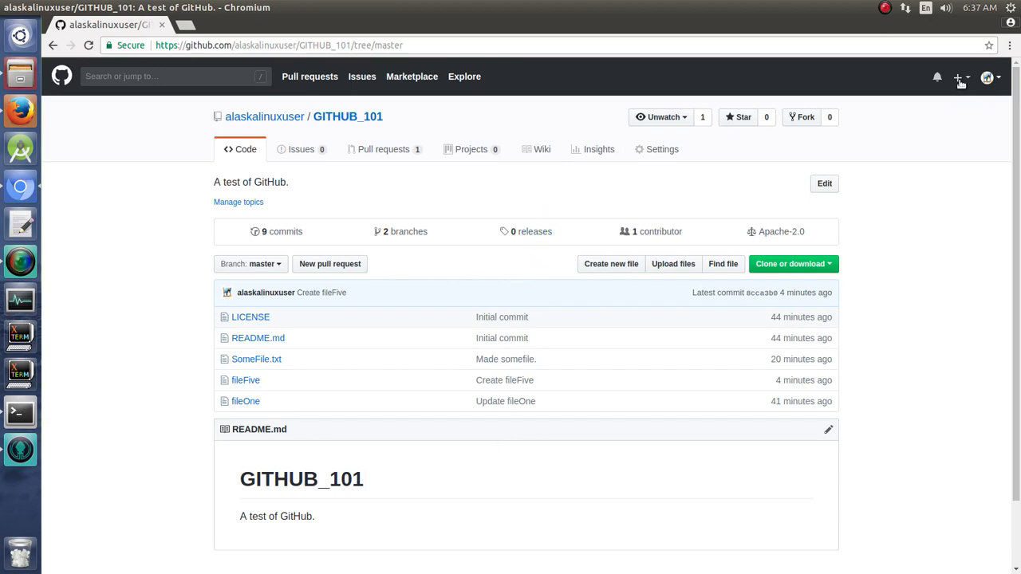
pyautogui.moveTo(726, 157)
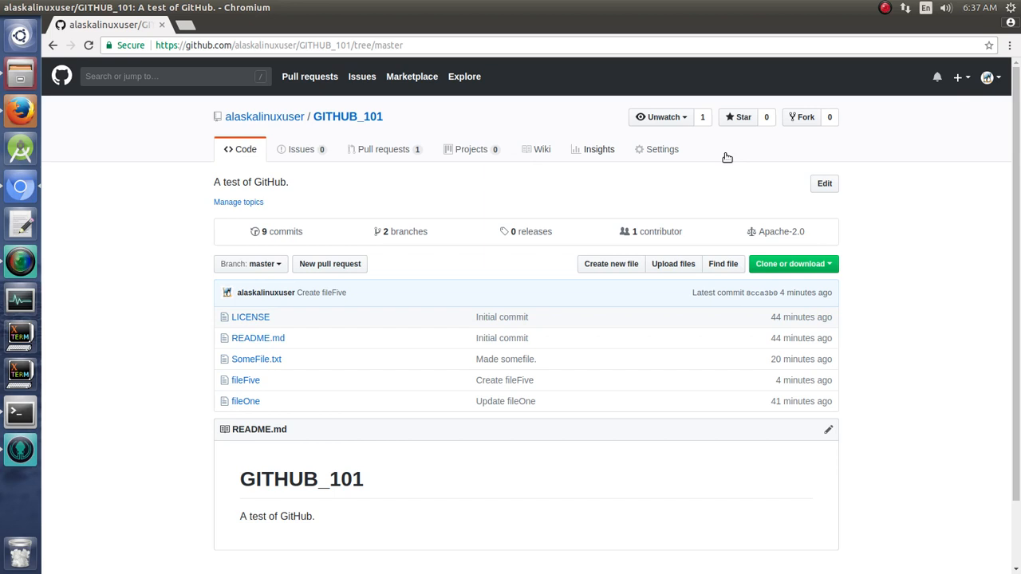
# Open the + create menu in GitHub's top-right header
pyautogui.click(957, 77)
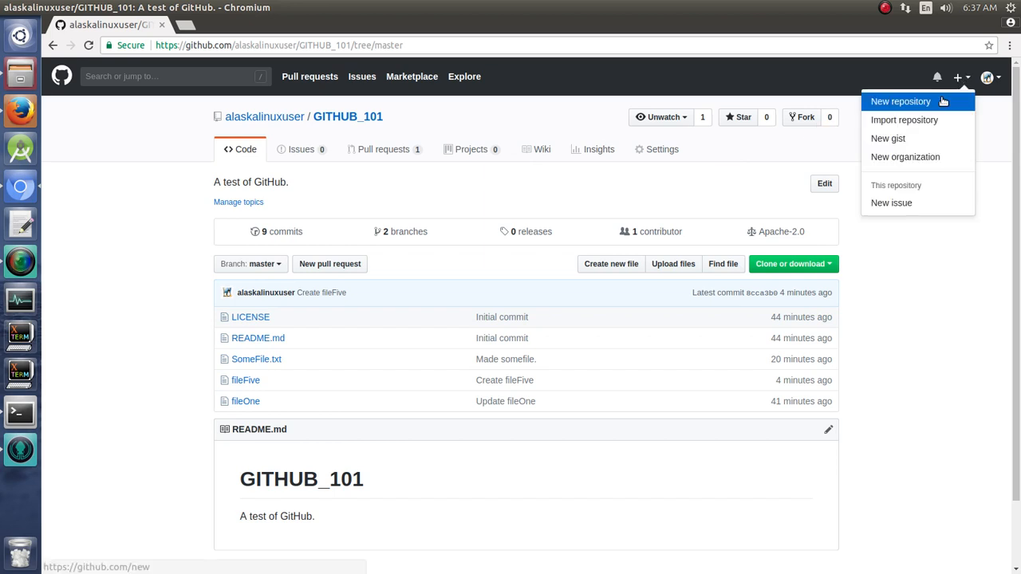
# Make a new repository named GITHUB_102 with description 'Our second test github.'
pyautogui.click(900, 101)
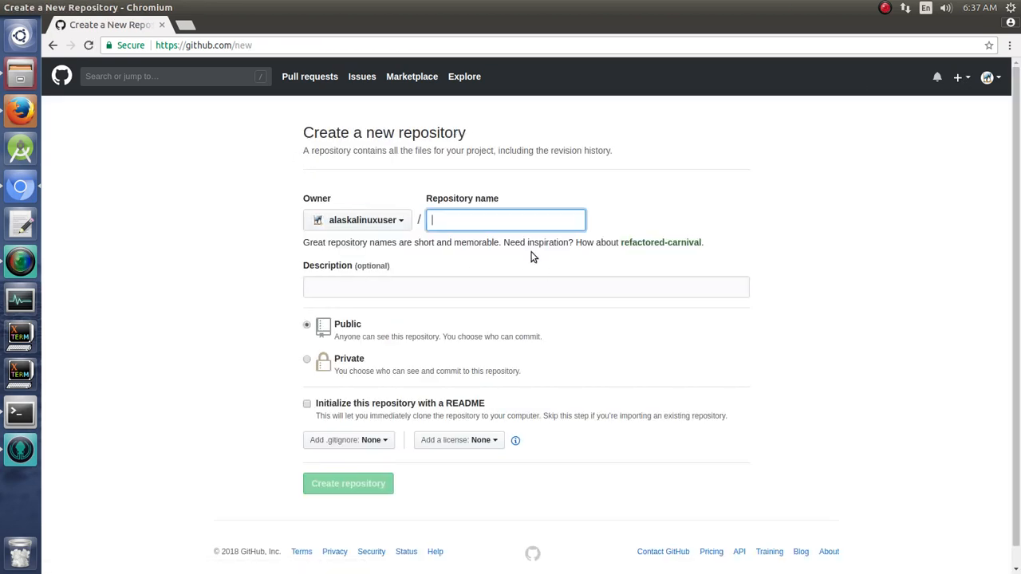
pyautogui.write('GITHUB_102')
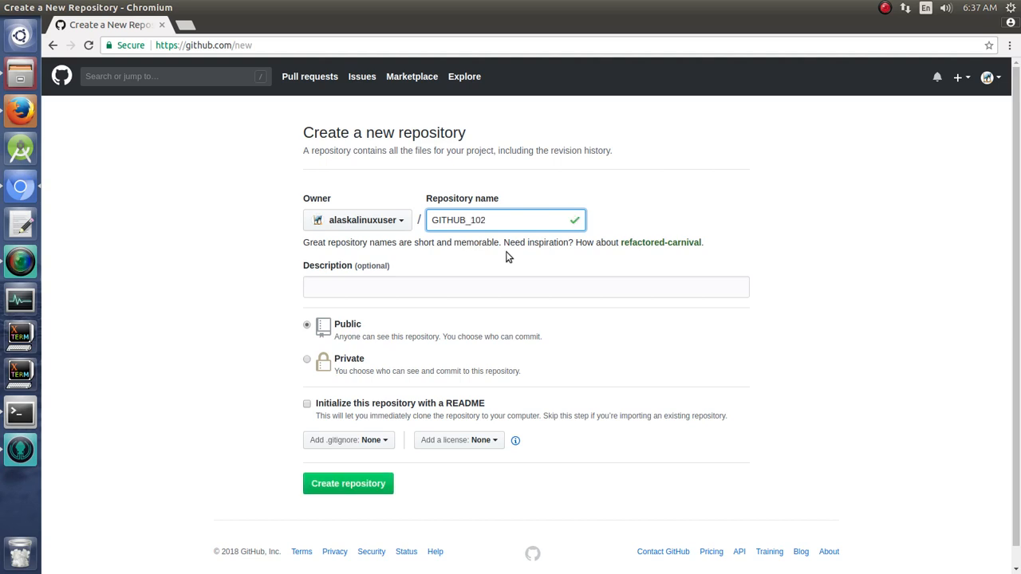
pyautogui.write('Our')
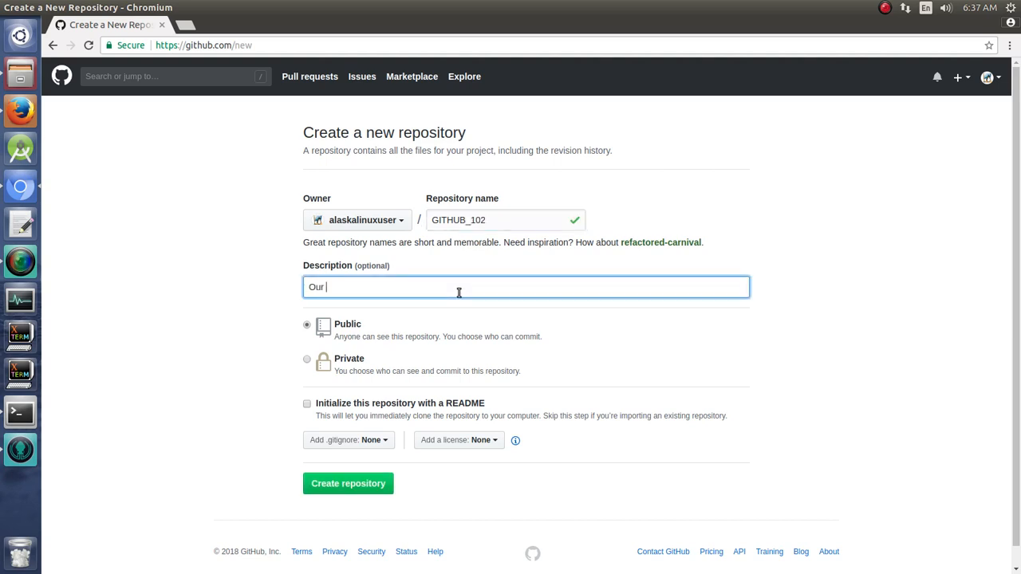
pyautogui.write('second test')
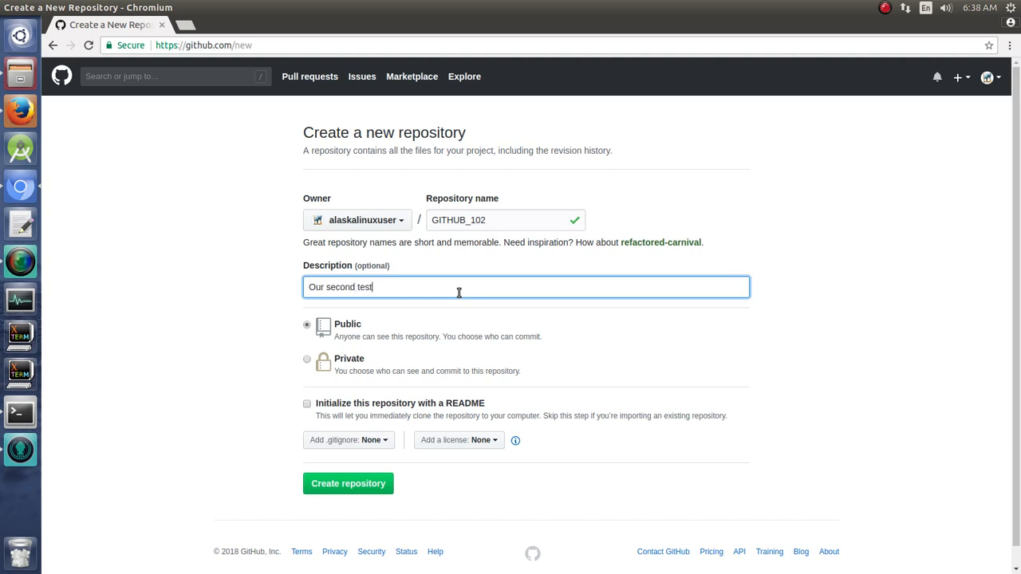
pyautogui.write('github.')
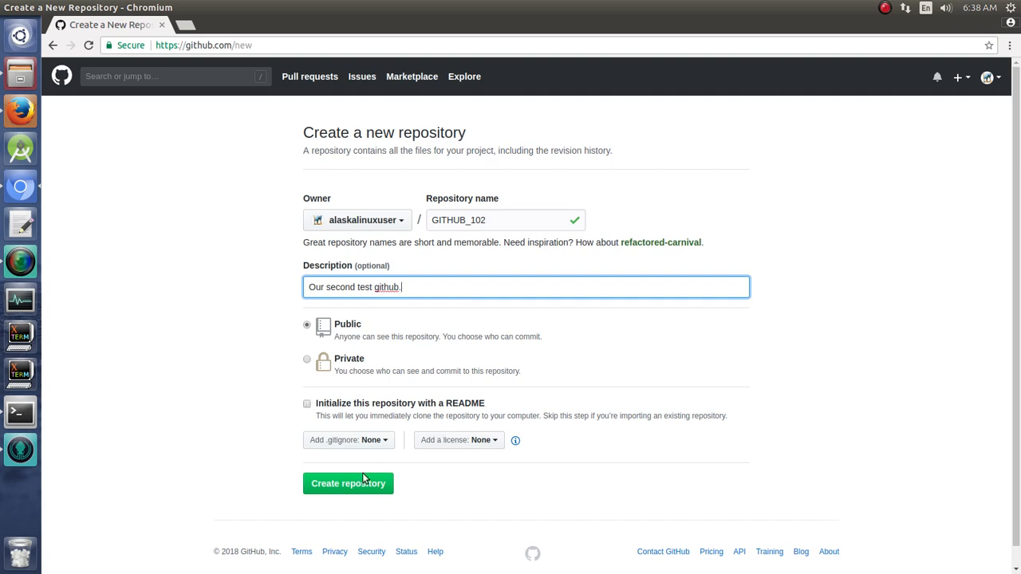
pyautogui.click(348, 483)
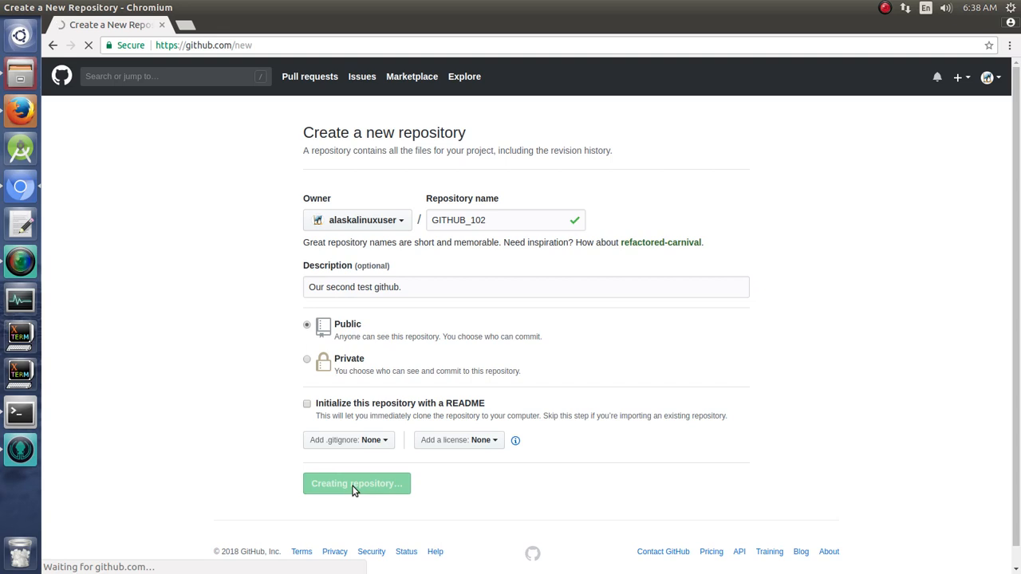
pyautogui.click(356, 483)
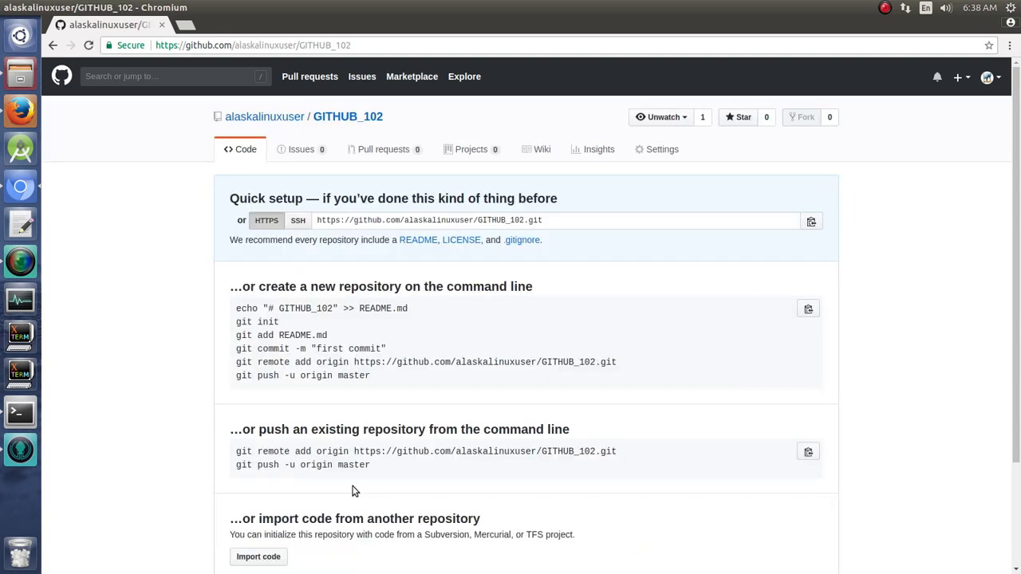
# Scroll the GITHUB_102 quick setup page to review the remote URL and push commands
pyautogui.scroll(-3)
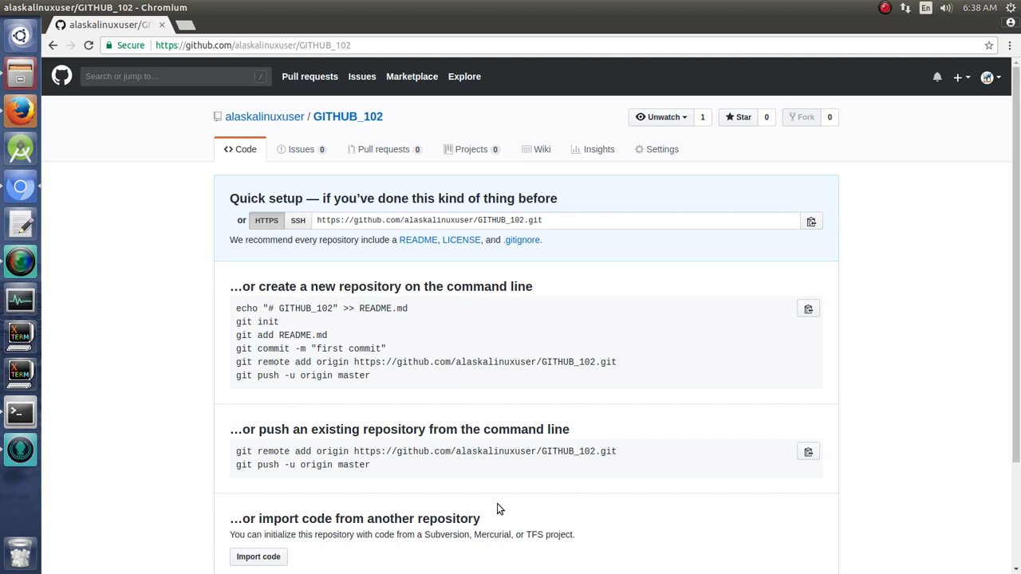
pyautogui.moveTo(285, 287)
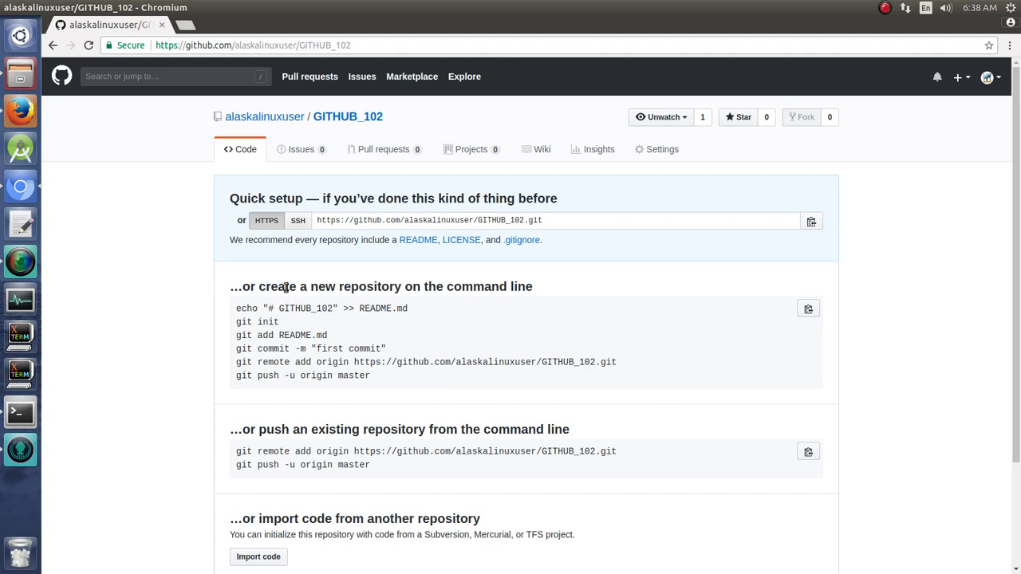
pyautogui.moveTo(181, 355)
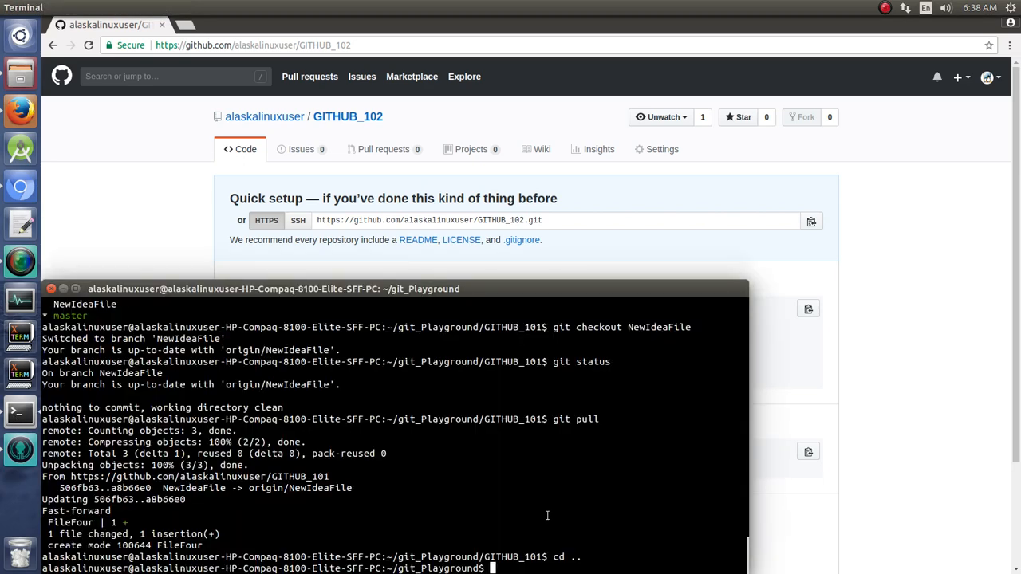
# Enter GITHUB_102, list its files, check git status, and run git init
pyautogui.write('cd GITHUB_102')
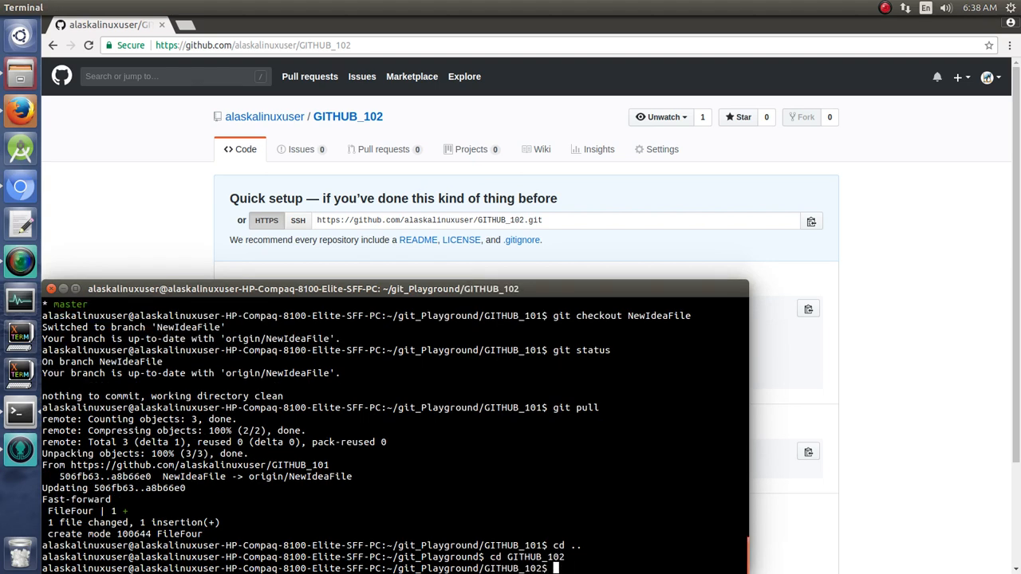
pyautogui.write('ls')
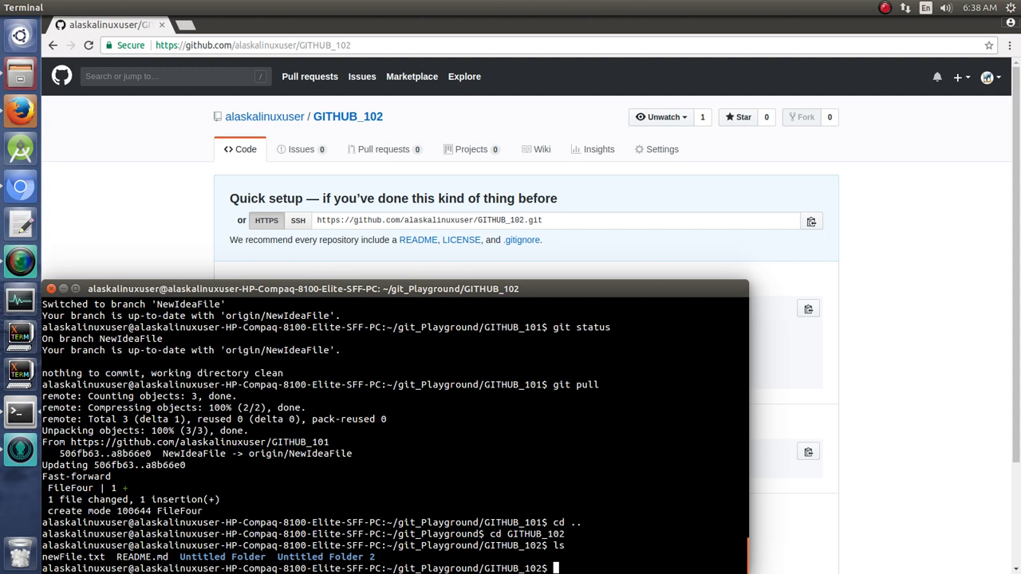
pyautogui.write('git status')
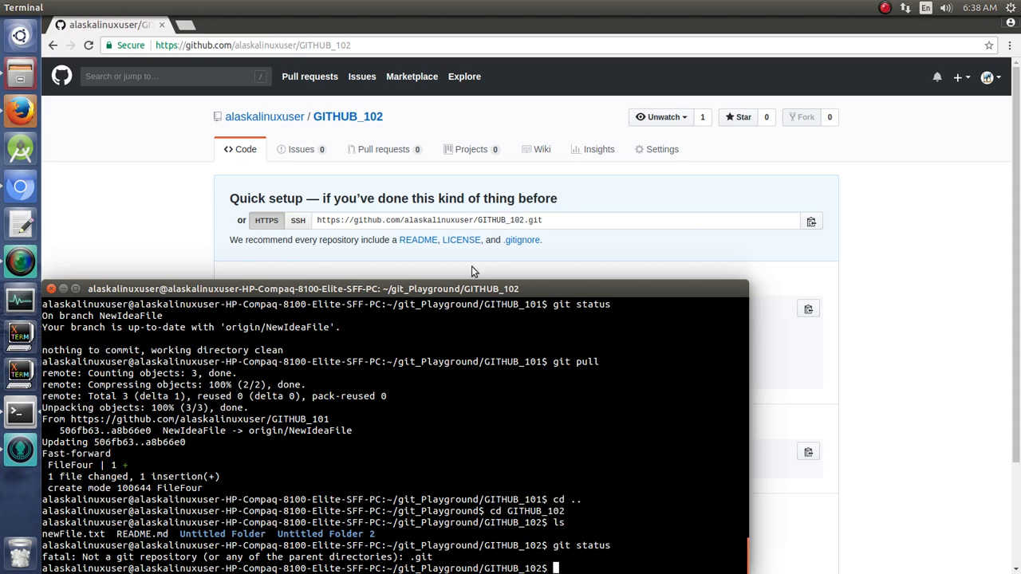
pyautogui.scroll(-3)
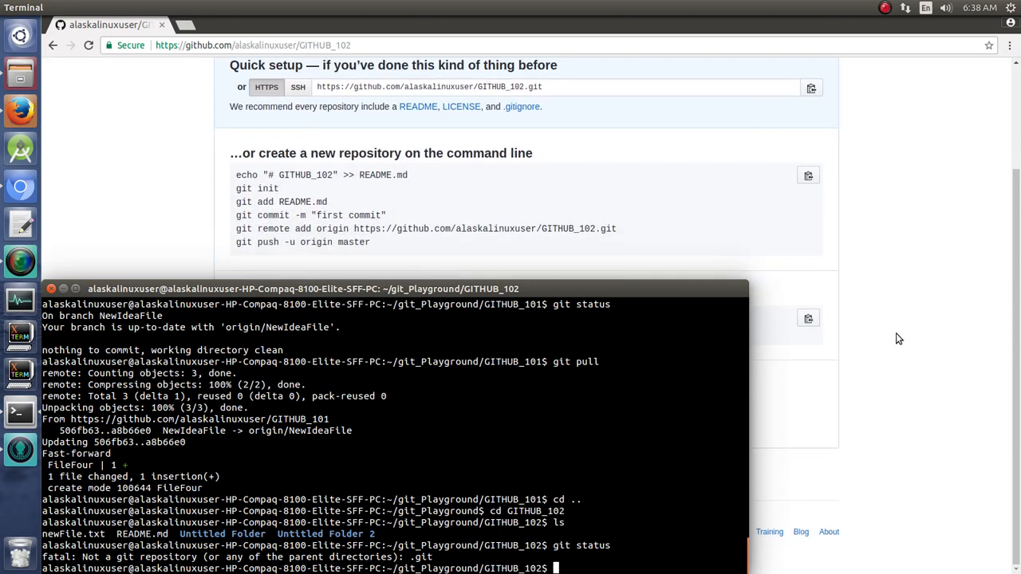
pyautogui.moveTo(593, 559)
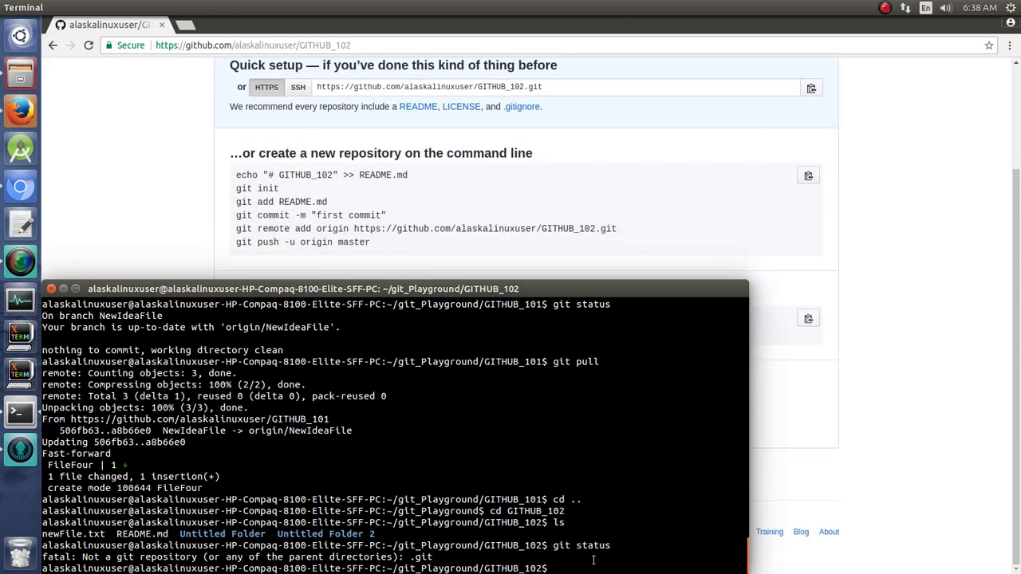
pyautogui.write('git init')
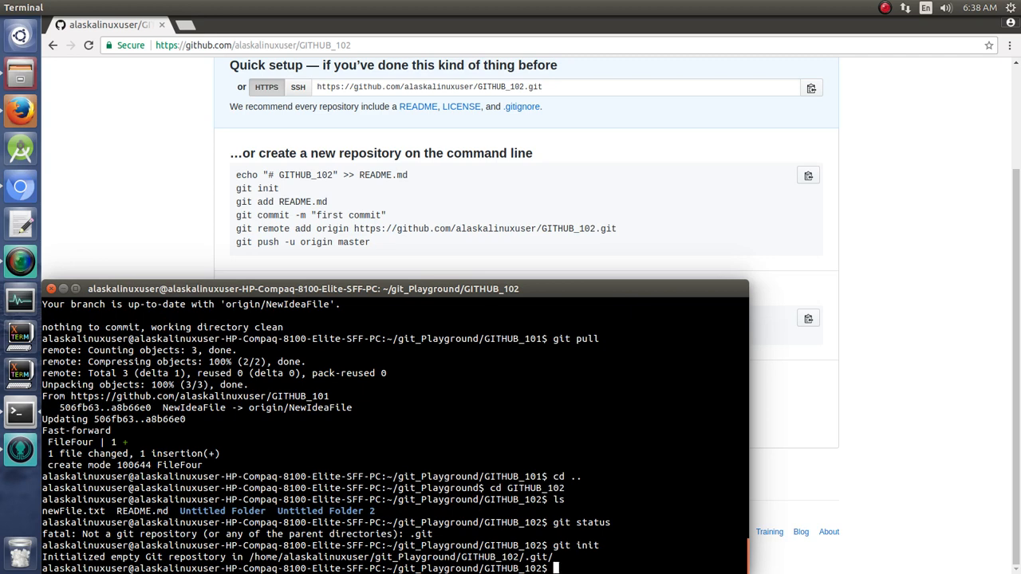
# Stage every file in GITHUB_102 with git add
pyautogui.write('git')
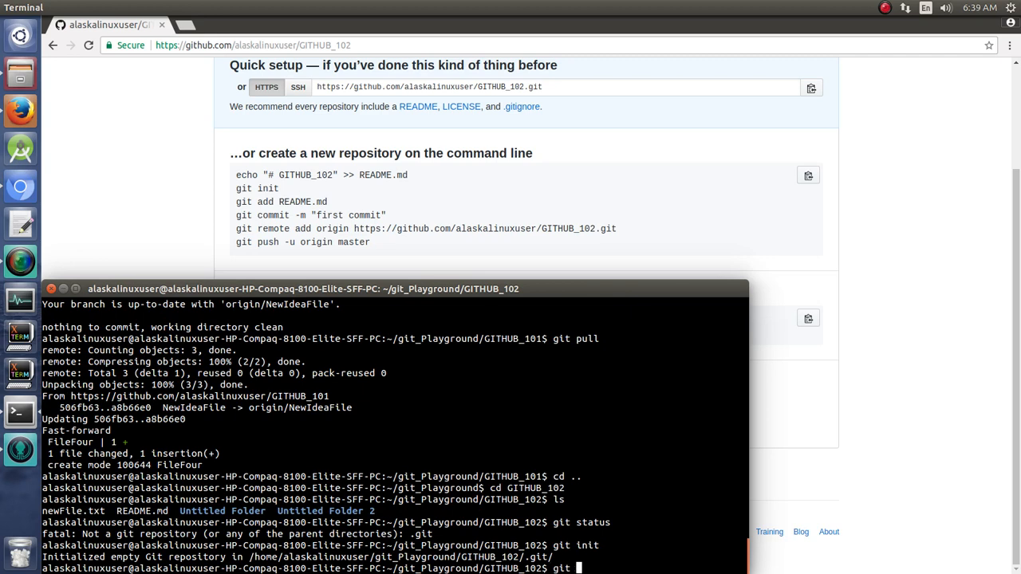
pyautogui.write('add')
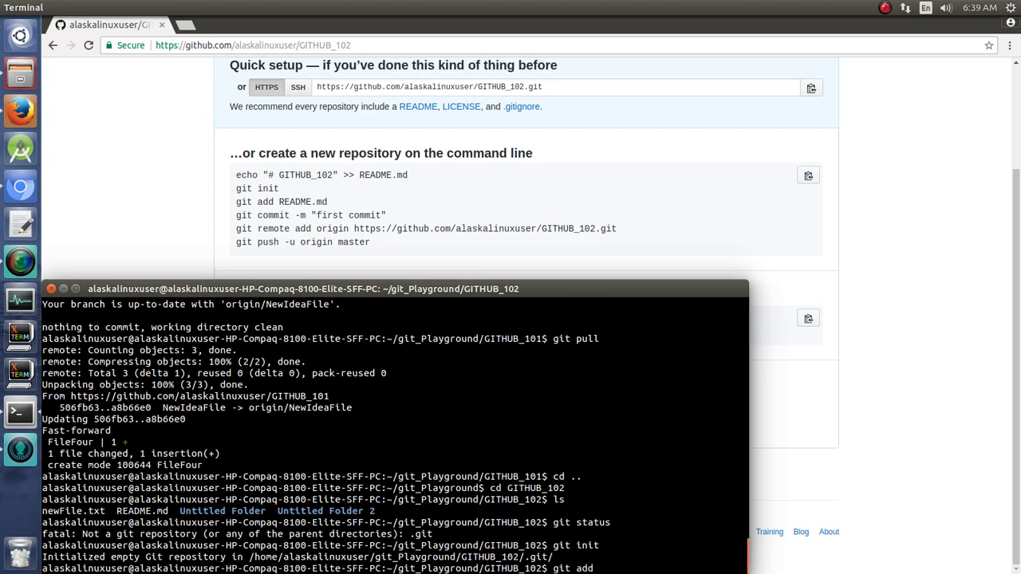
pyautogui.write('.')
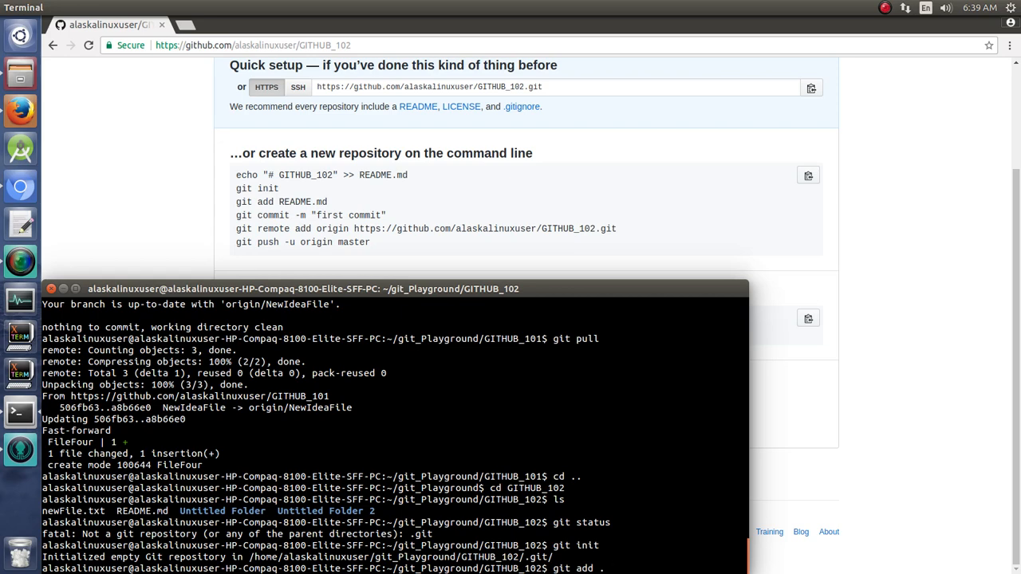
pyautogui.press('Return')
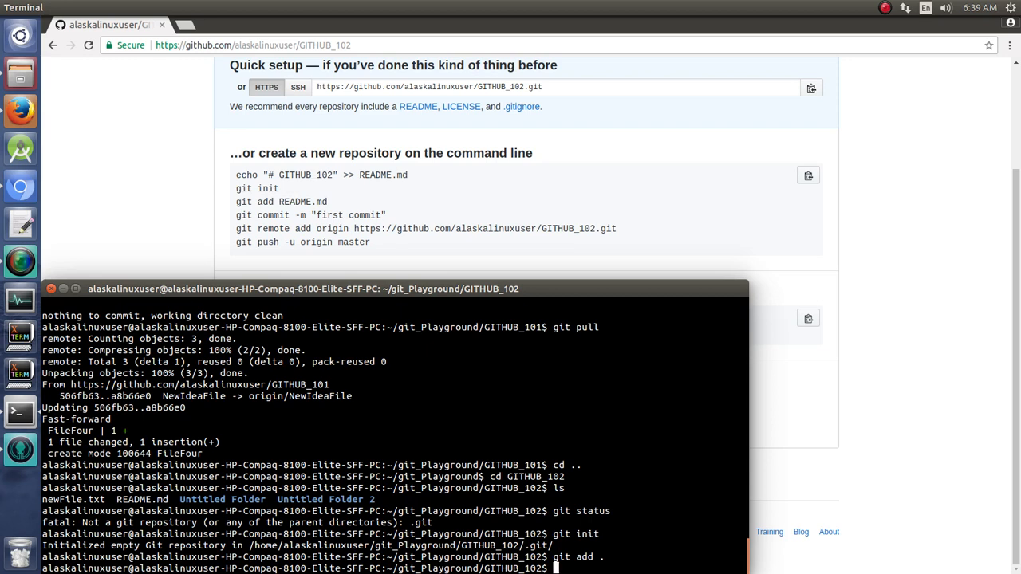
# Commit the staged files with message "Our second repo. first commit."
pyautogui.write('git commit')
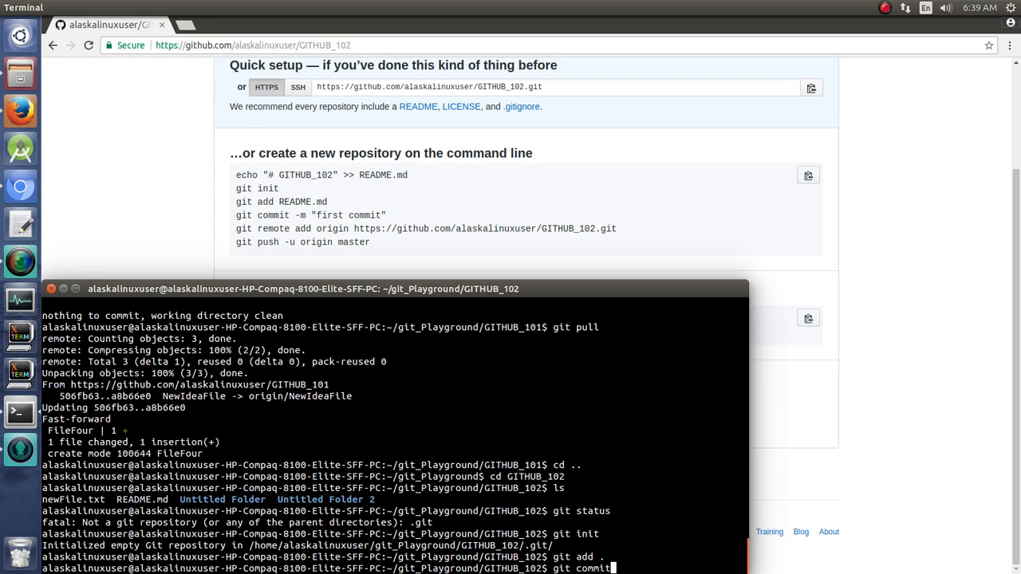
pyautogui.write('-m "')
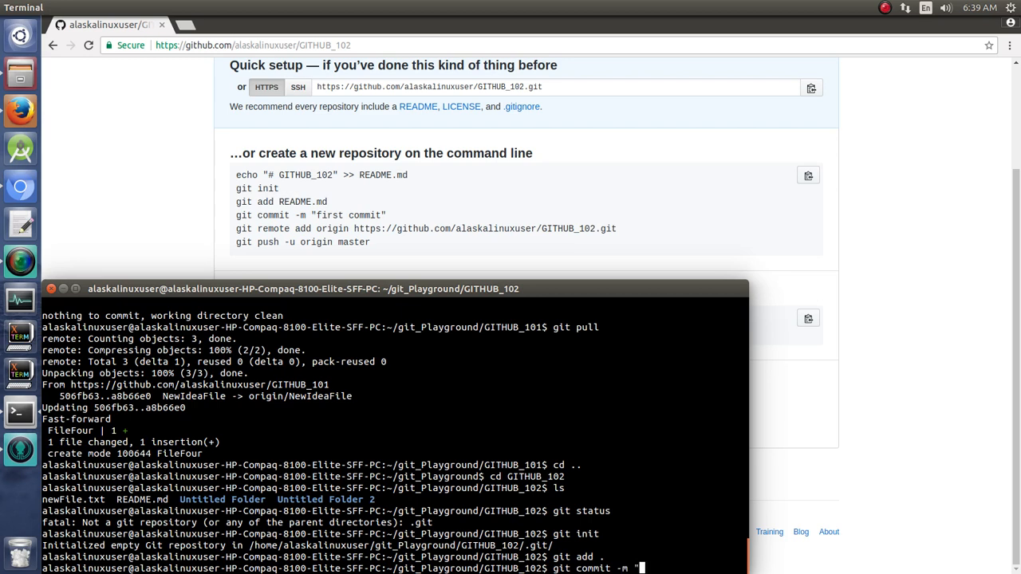
pyautogui.write('Our')
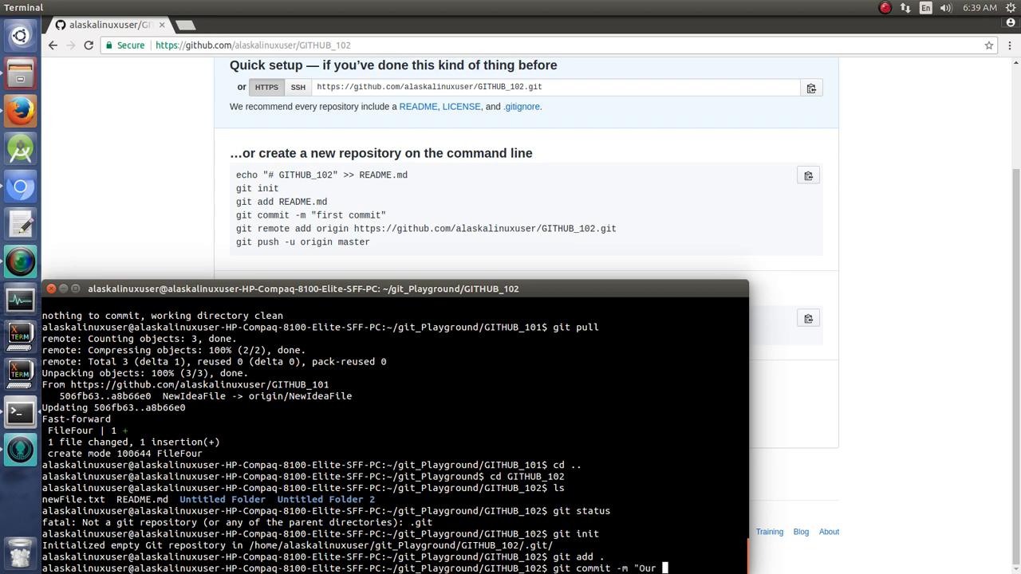
pyautogui.write('second repo. first')
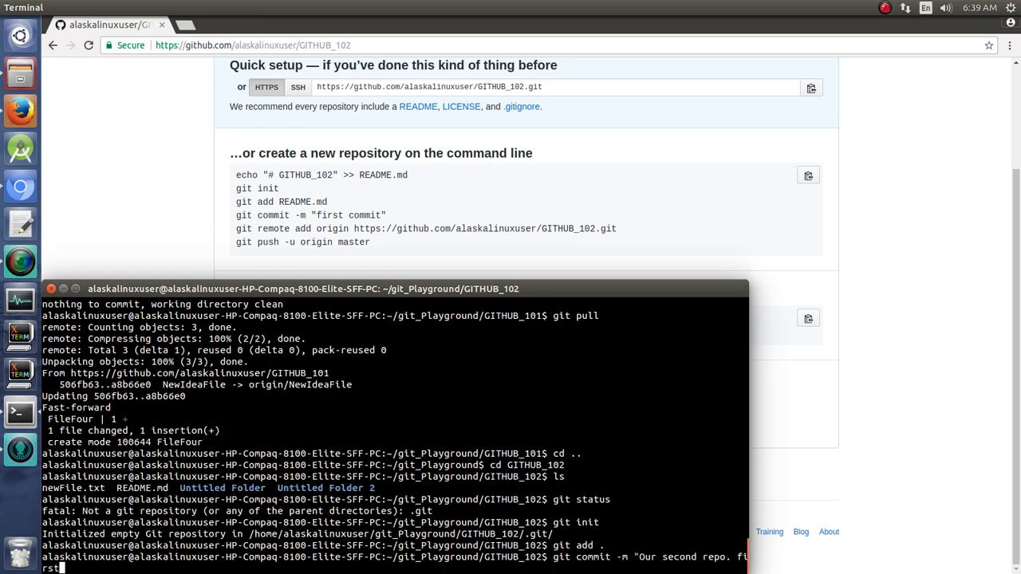
pyautogui.write('commit."')
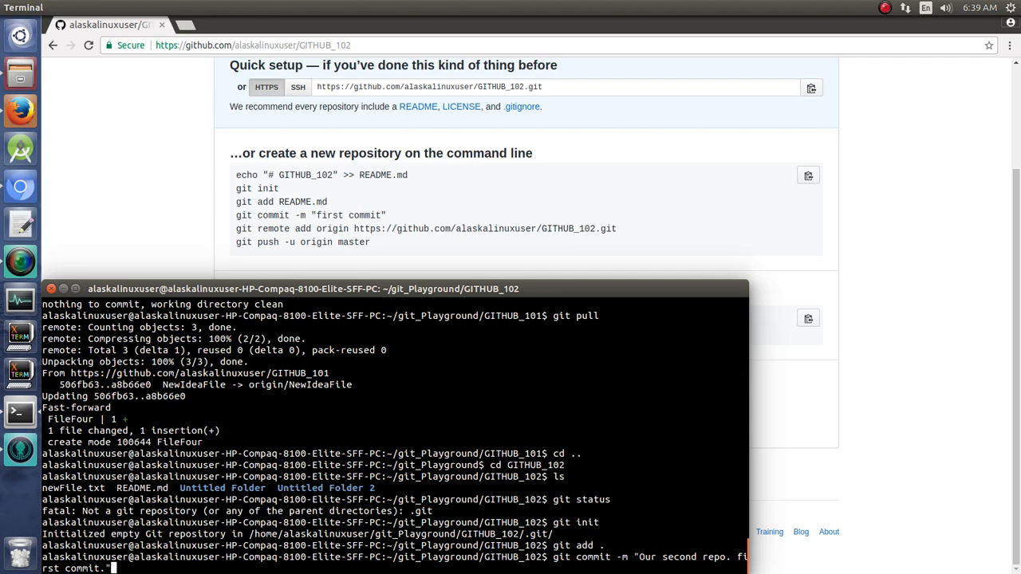
pyautogui.press('Return')
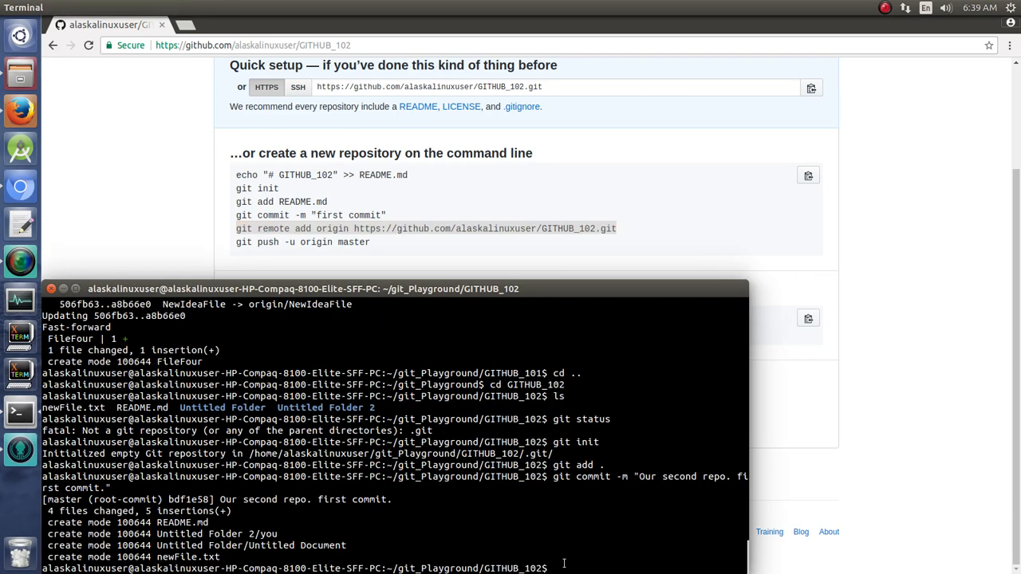
pyautogui.write('git remote add origin https://github.com/alaskalinuxuser/GITHUB_102.git')
pyautogui.write('git push -u origin m')
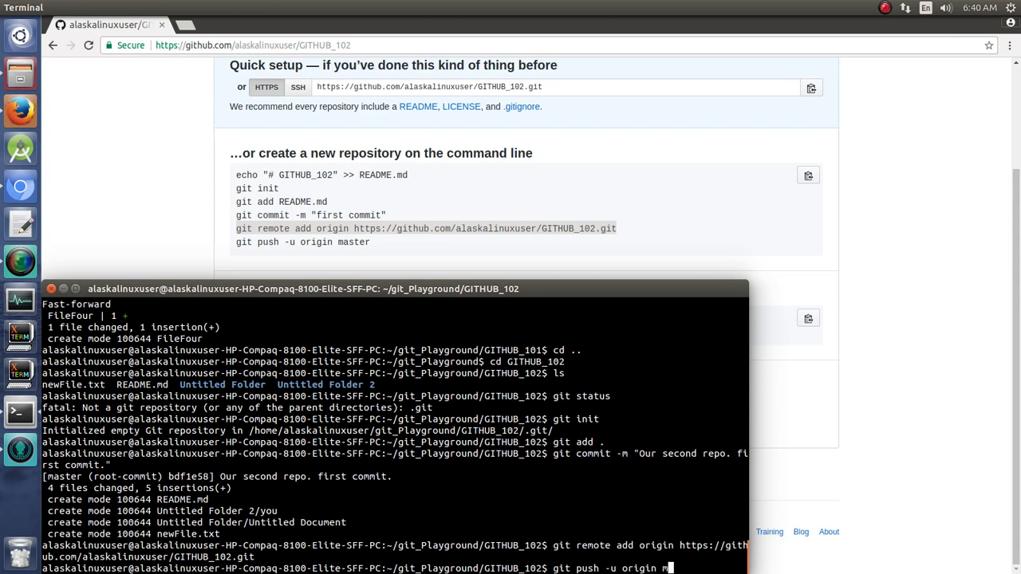
pyautogui.write('ster')
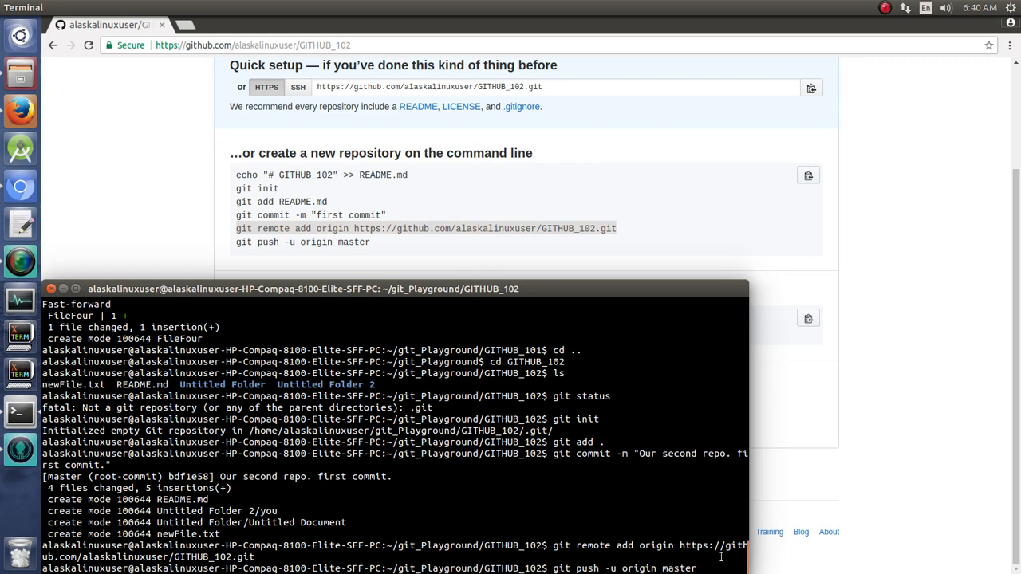
pyautogui.press('Return')
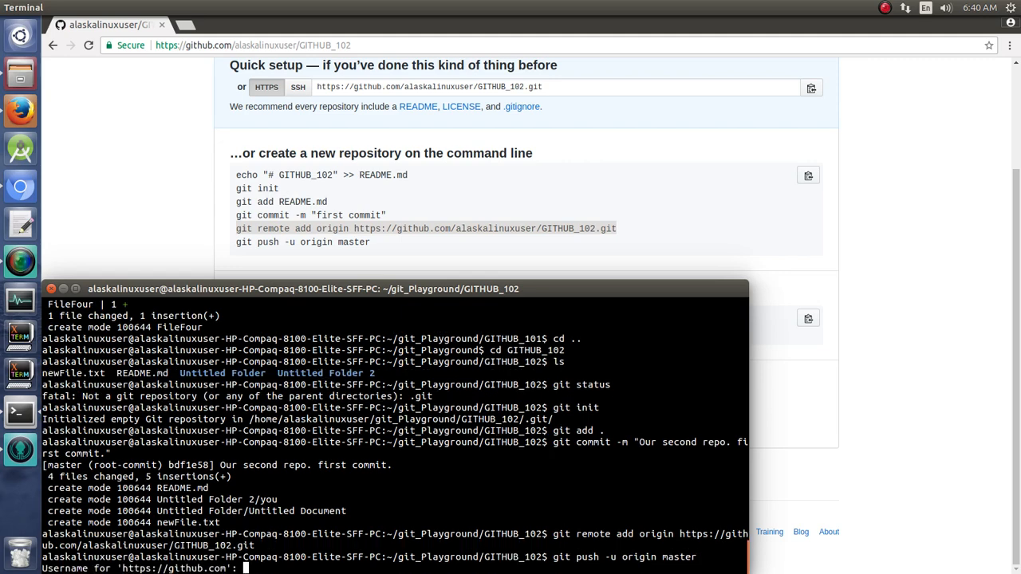
pyautogui.write('alaskal')
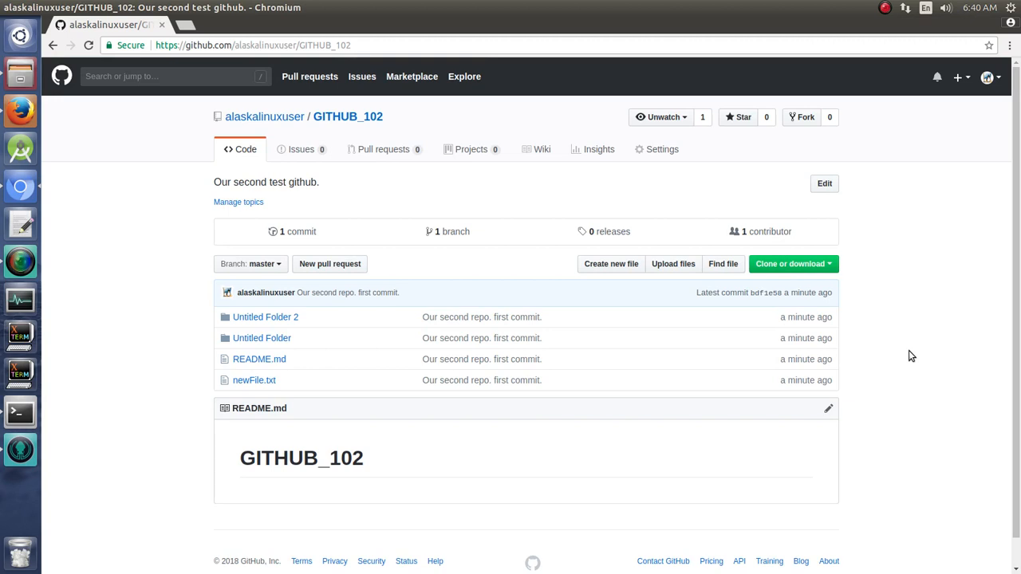
pyautogui.moveTo(132, 392)
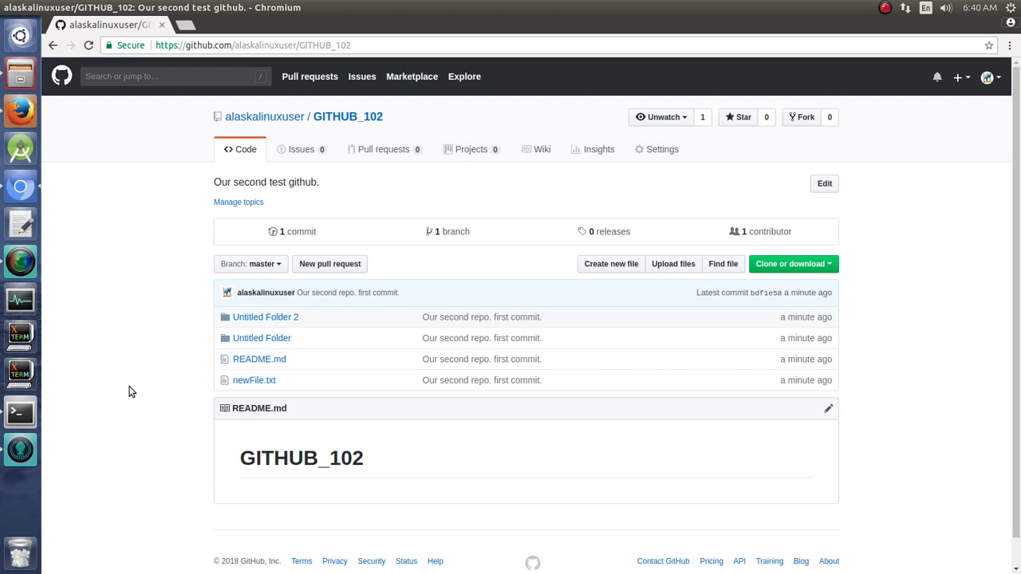
pyautogui.moveTo(104, 301)
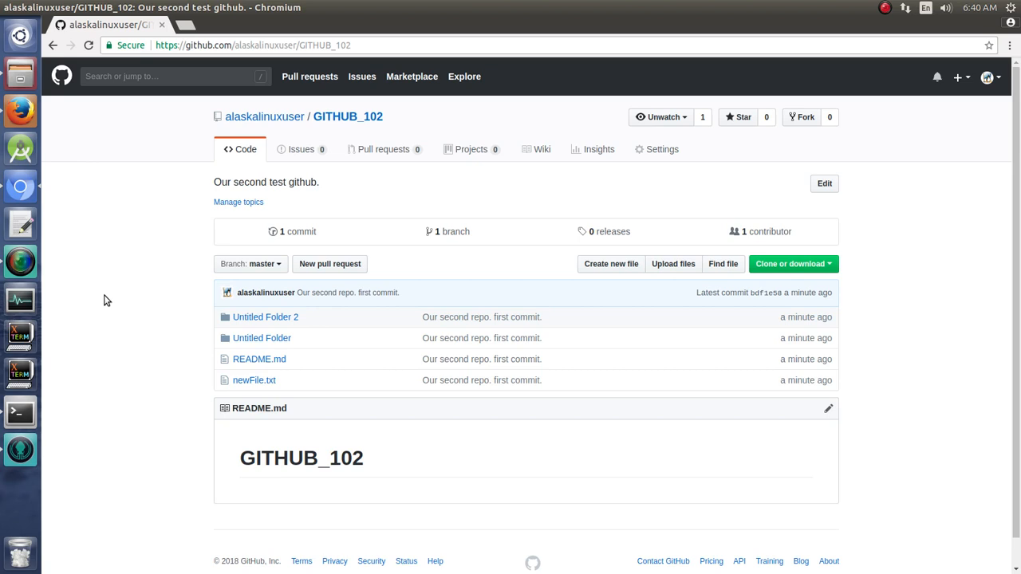
pyautogui.moveTo(118, 344)
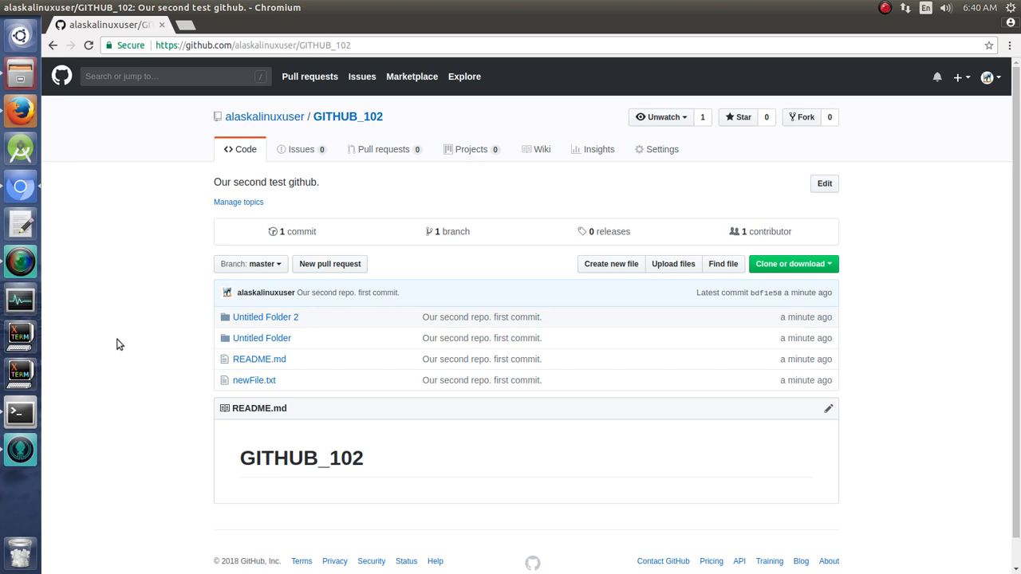
pyautogui.moveTo(464, 311)
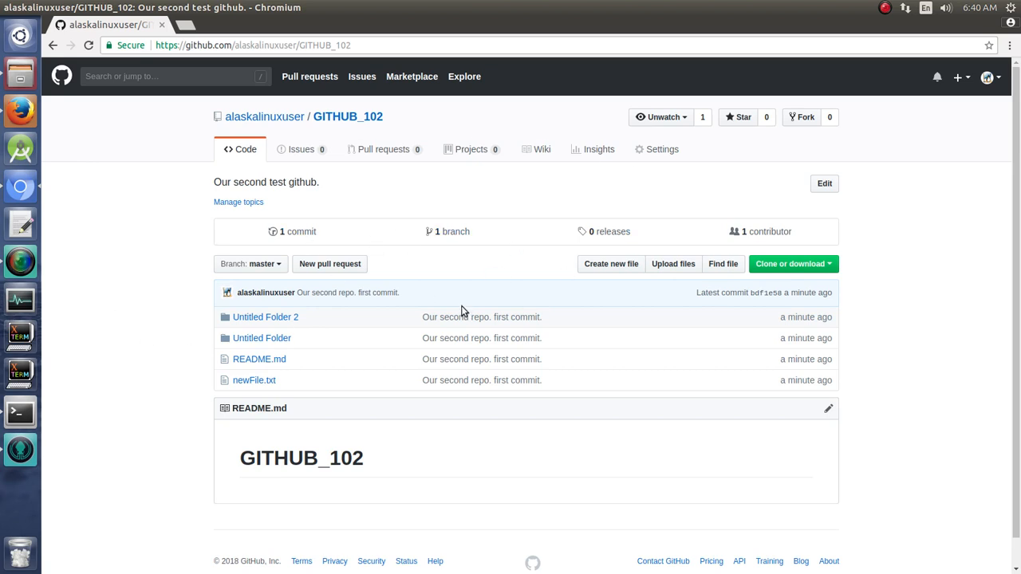
pyautogui.moveTo(178, 135)
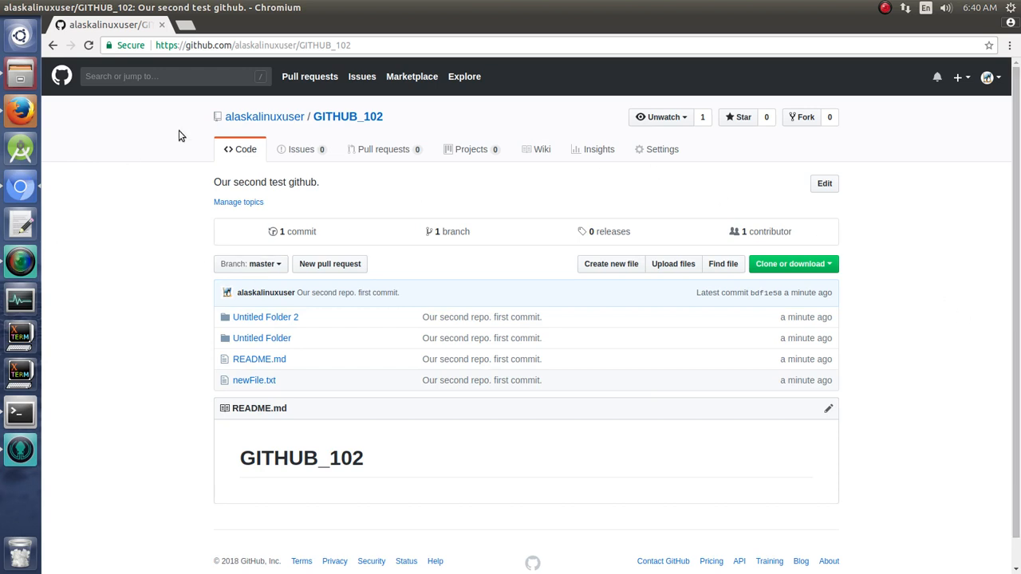
pyautogui.moveTo(363, 202)
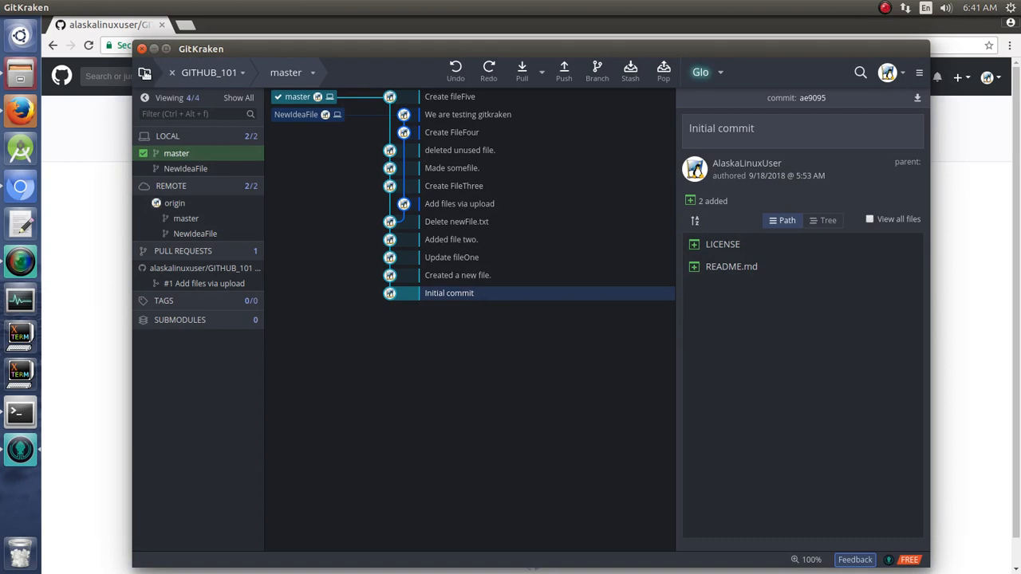
# Open the local GITHUB_102 folder in GitKraken through Open a Repository
pyautogui.click(145, 72)
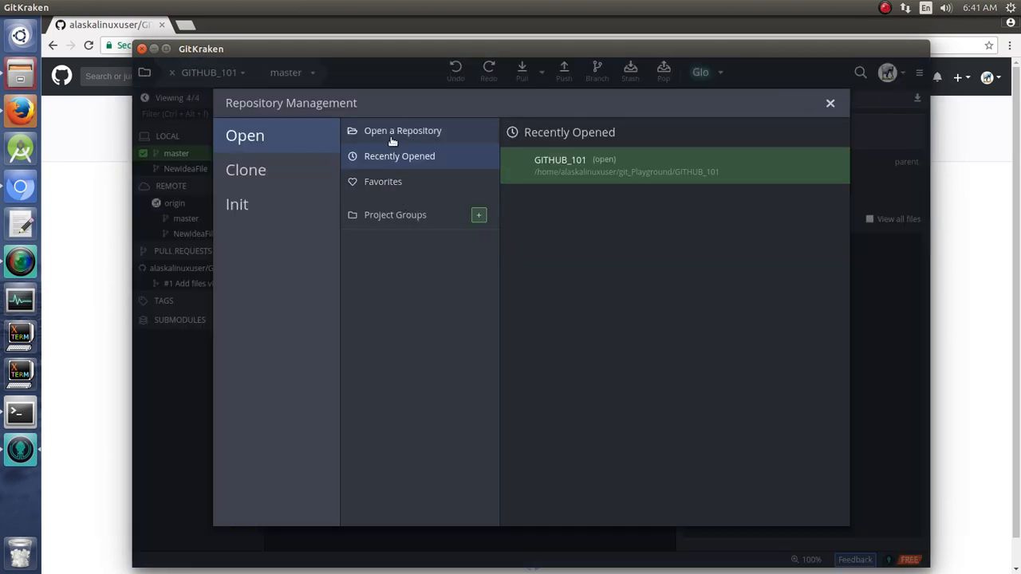
pyautogui.click(402, 130)
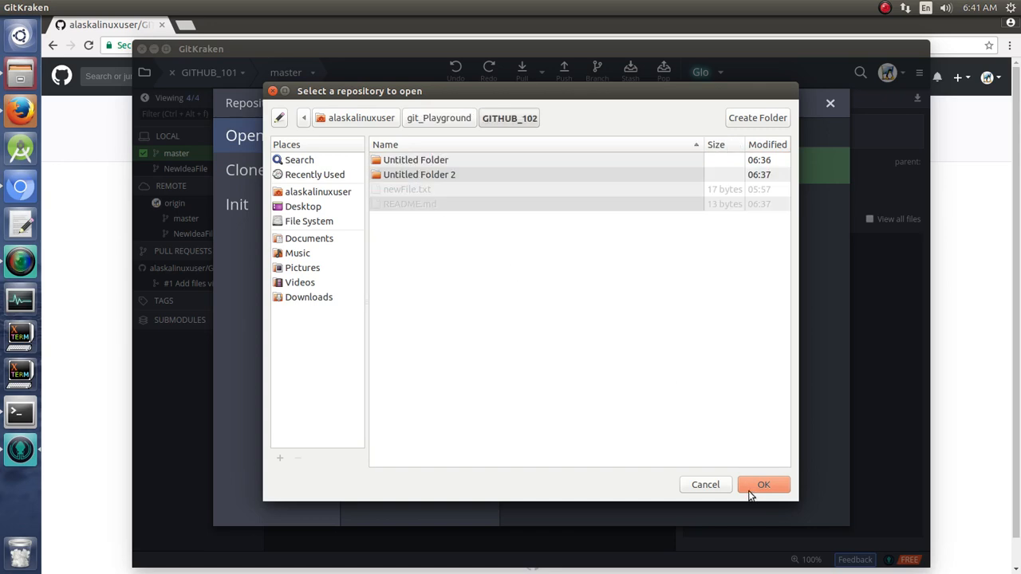
pyautogui.click(763, 484)
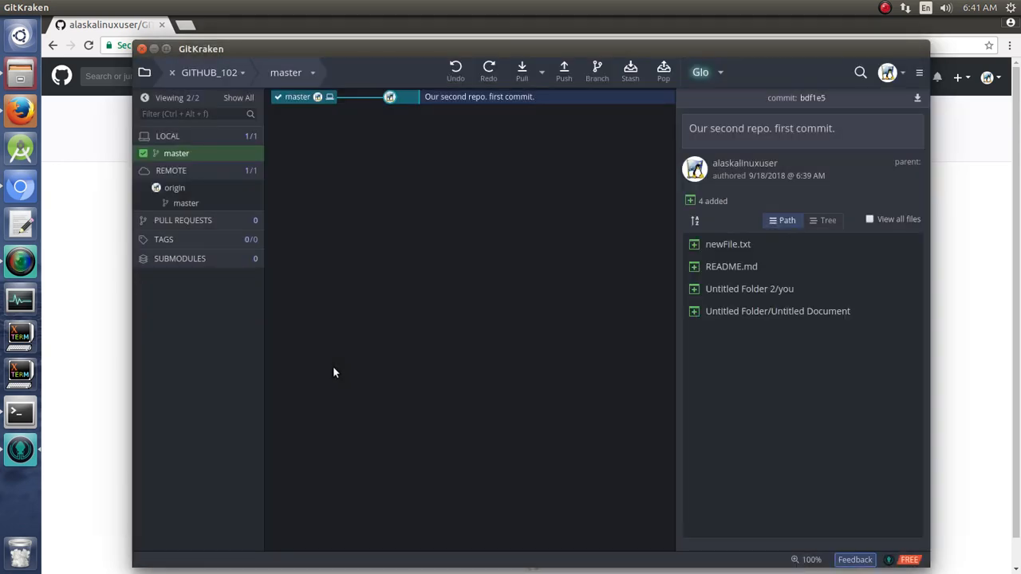
pyautogui.moveTo(526, 119)
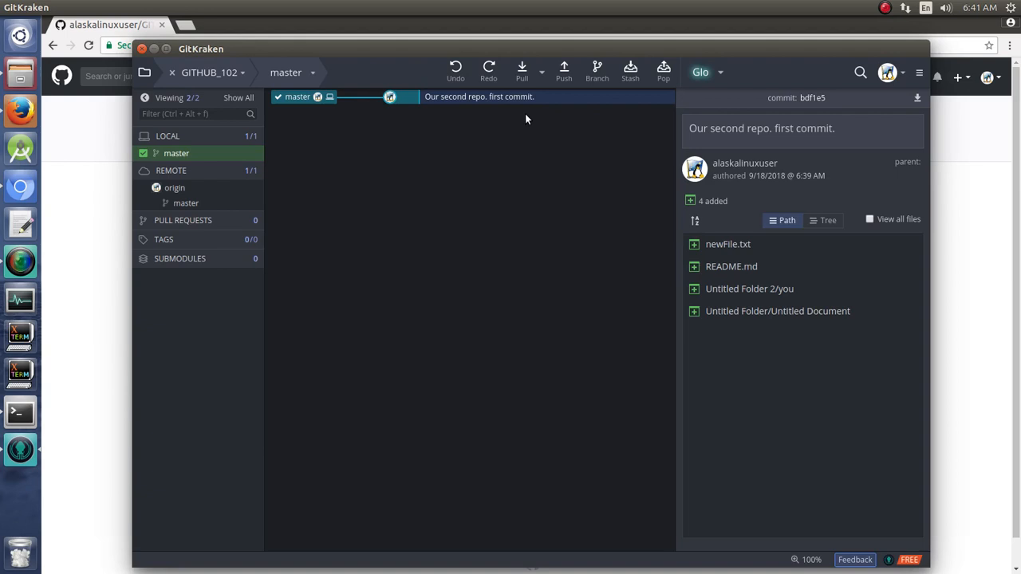
pyautogui.moveTo(342, 210)
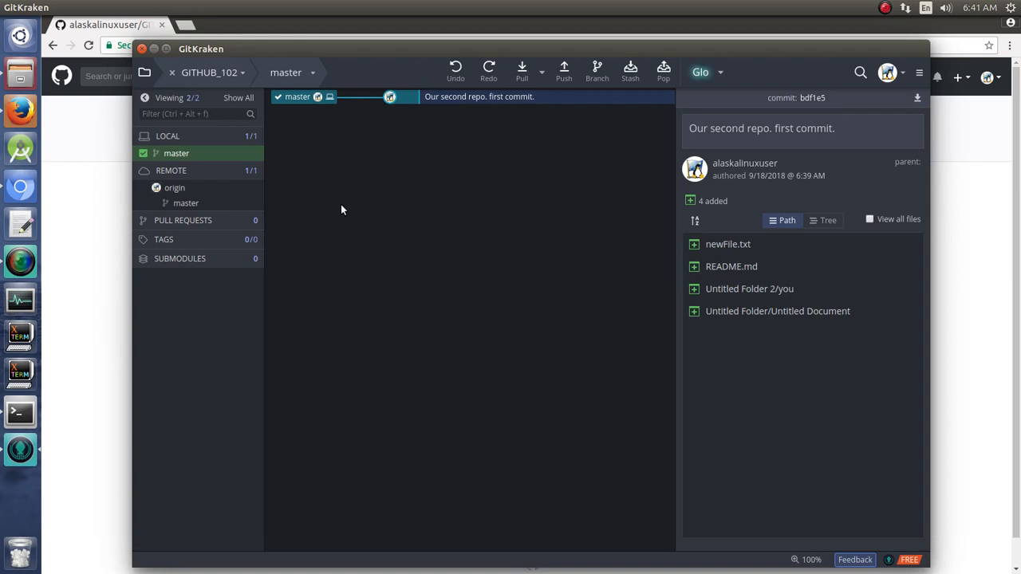
pyautogui.moveTo(363, 218)
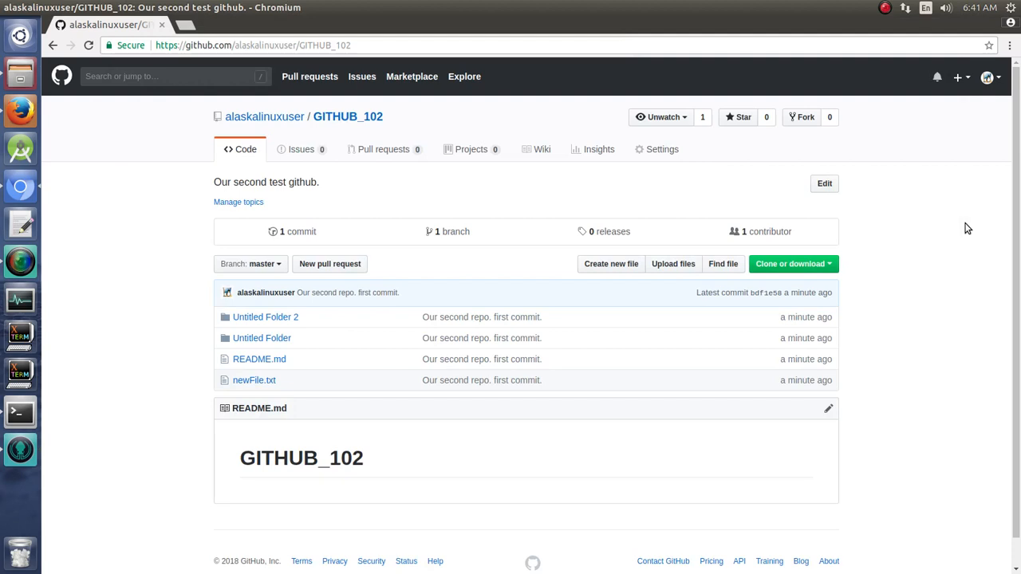
# Start a new repository named GITHUB_103 with the description 'BLAH BLAH TEST'
pyautogui.click(960, 77)
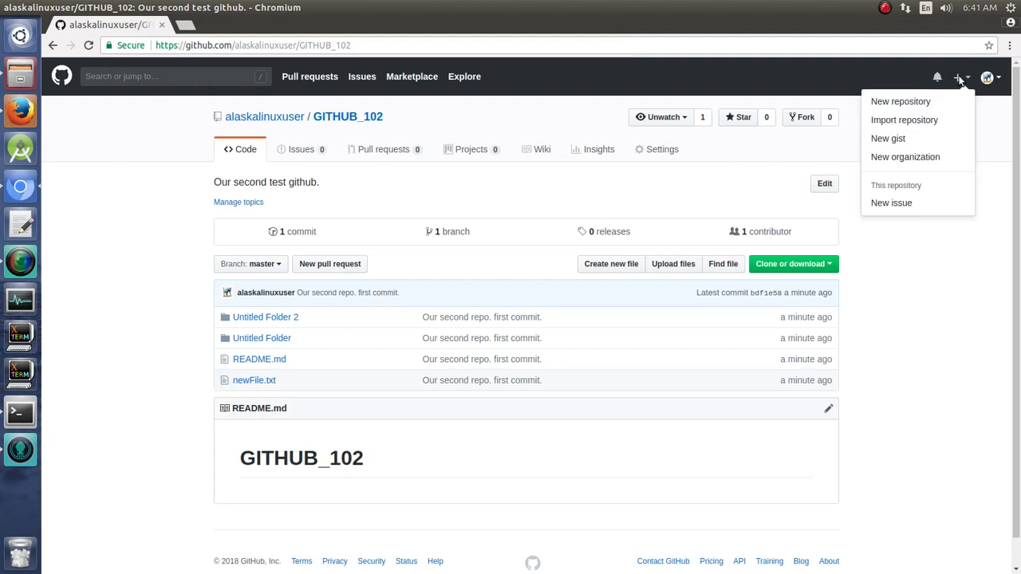
pyautogui.click(900, 101)
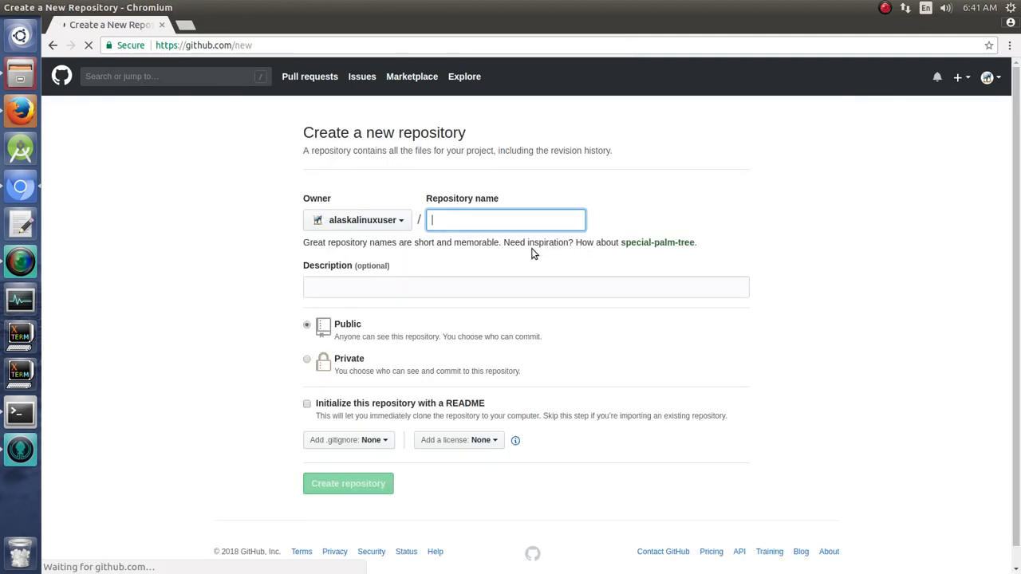
pyautogui.write('GITHUB')
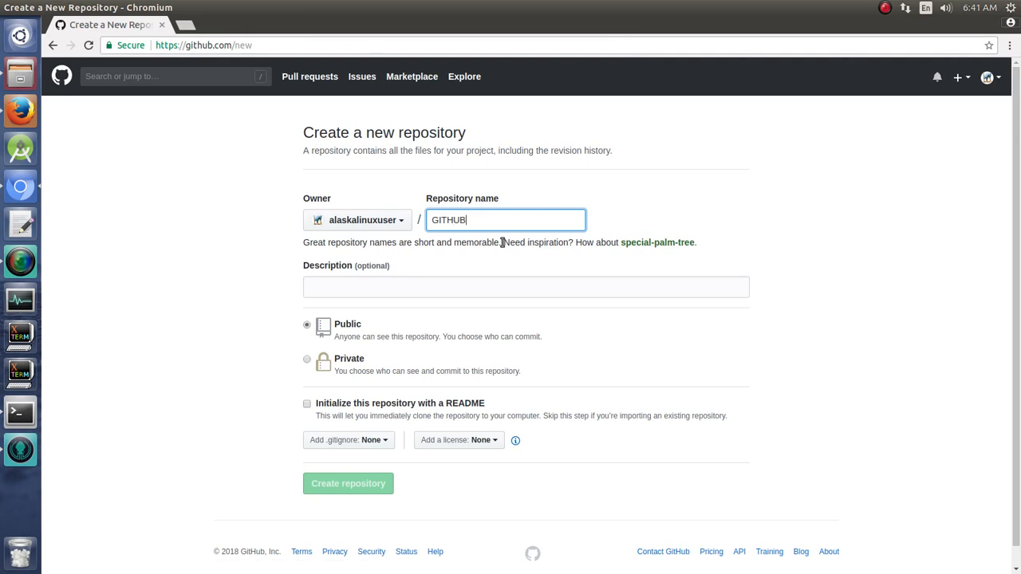
pyautogui.write('_103')
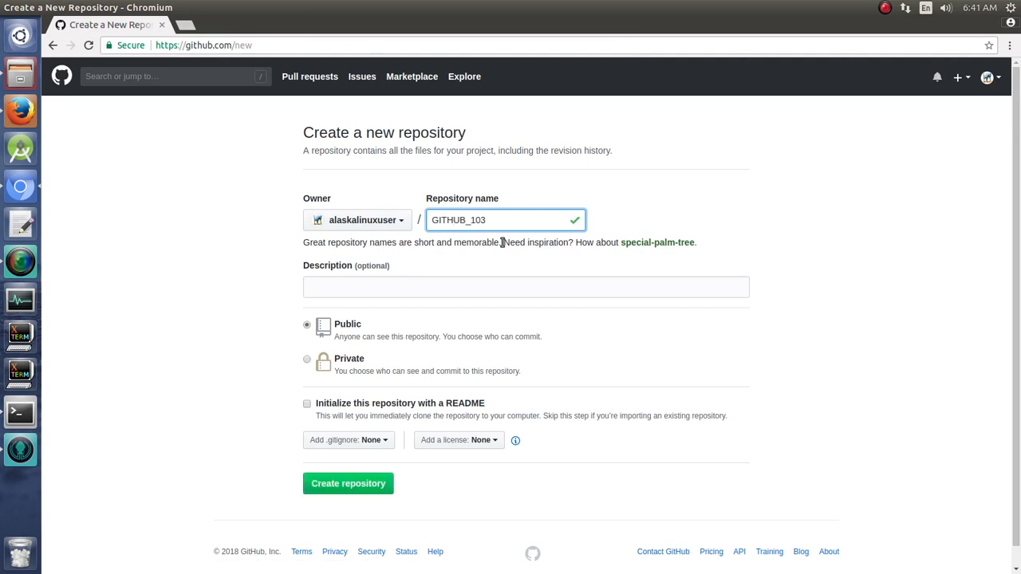
pyautogui.click(525, 287)
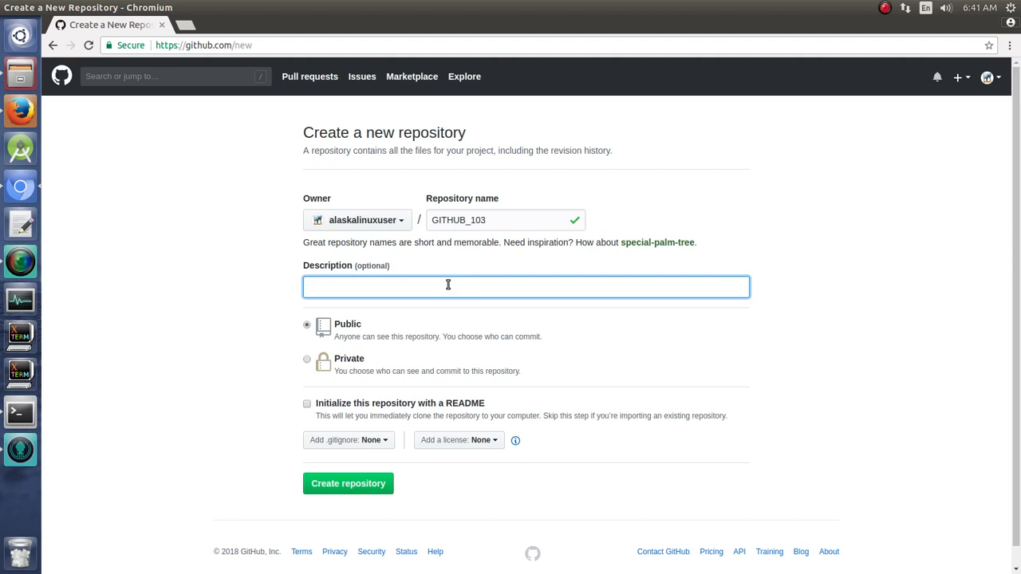
pyautogui.write('BLAH BLAH')
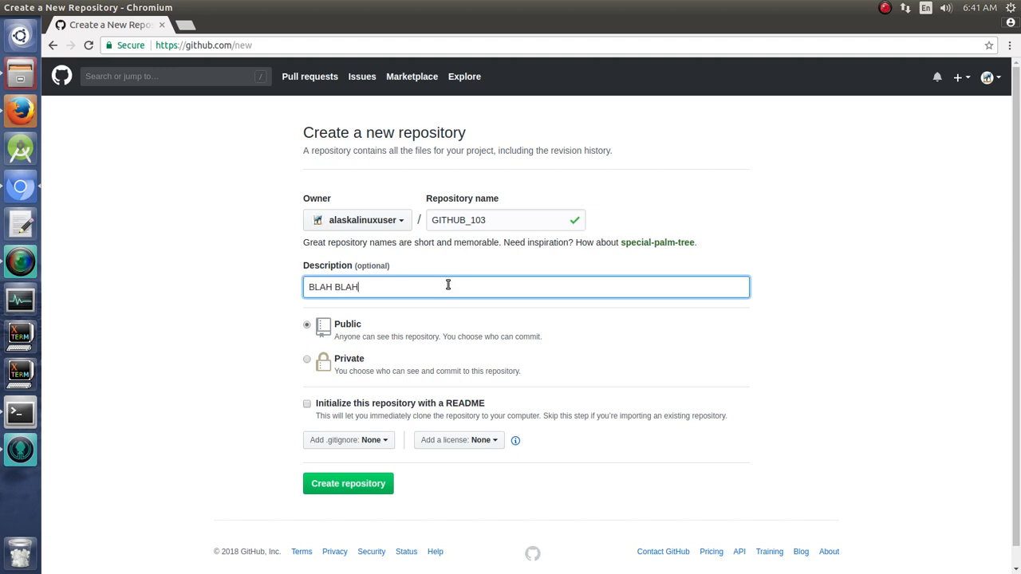
pyautogui.write('TEST')
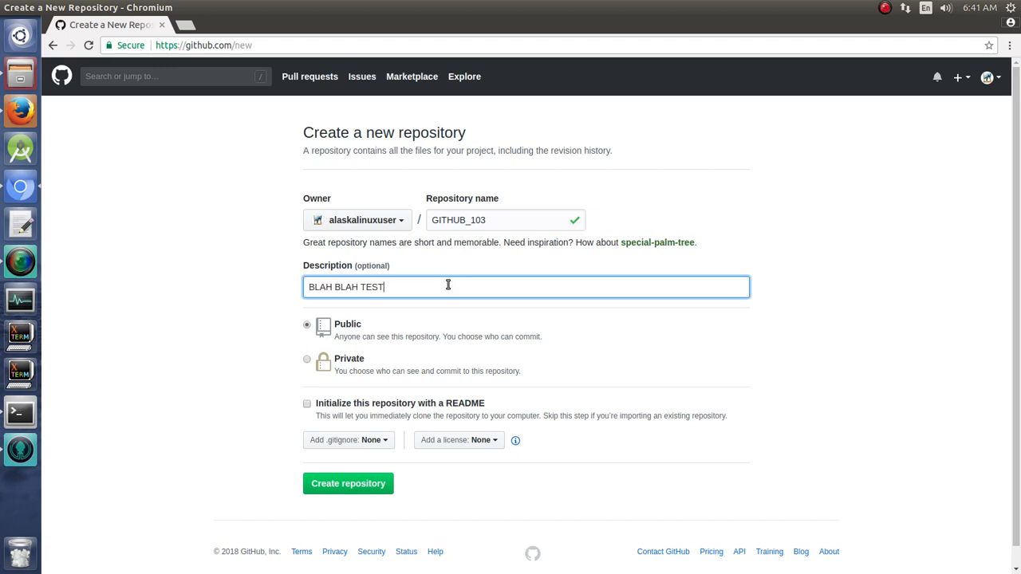
# Initialize it with a README and Apache License 2.0, and create the repository
pyautogui.click(307, 403)
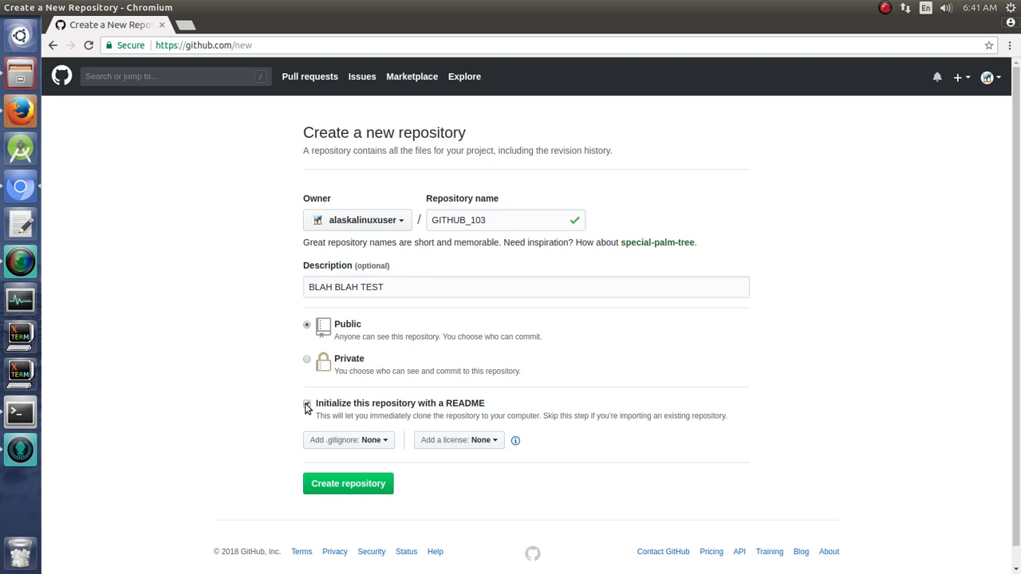
pyautogui.click(459, 439)
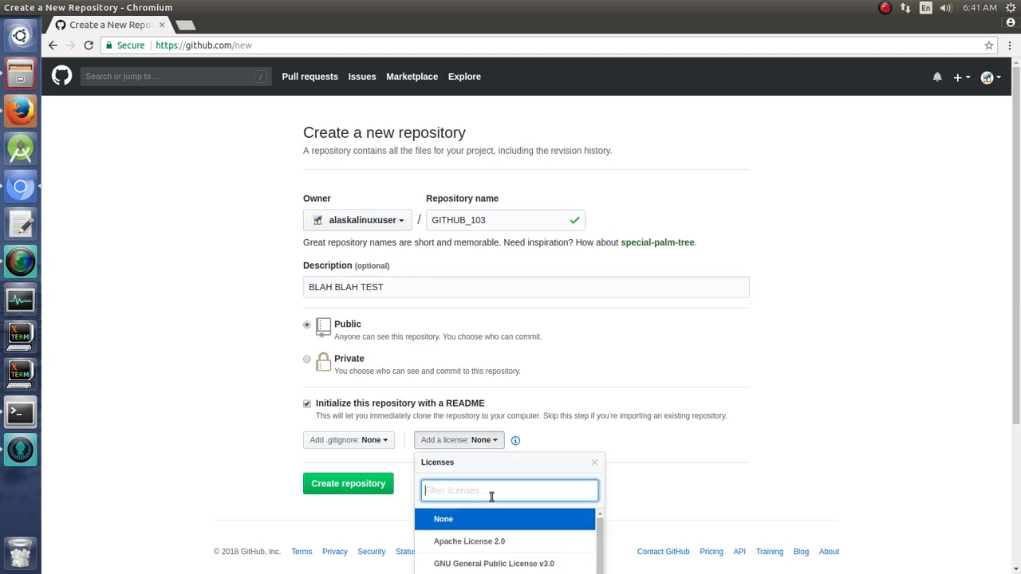
pyautogui.click(347, 483)
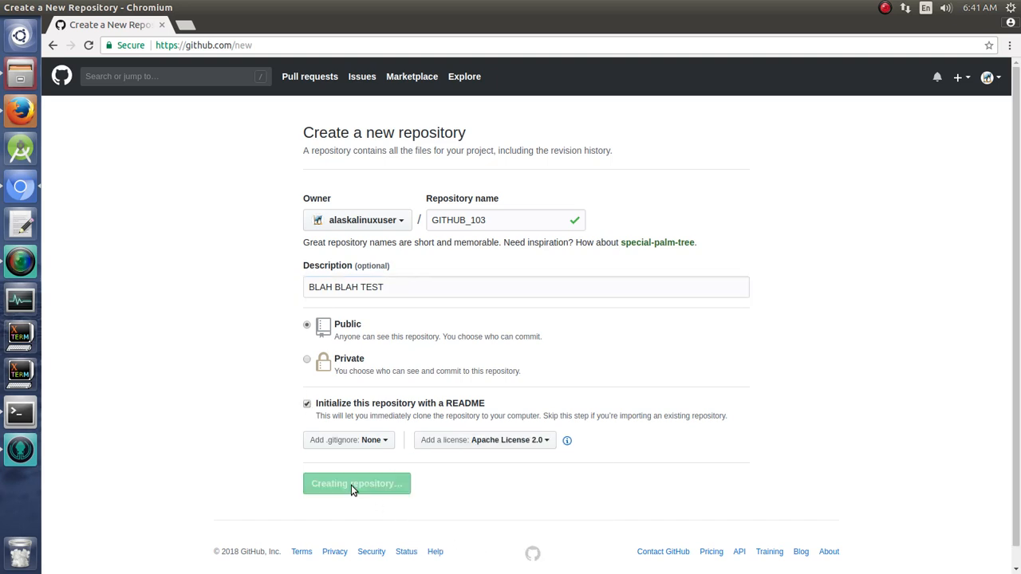
pyautogui.click(357, 483)
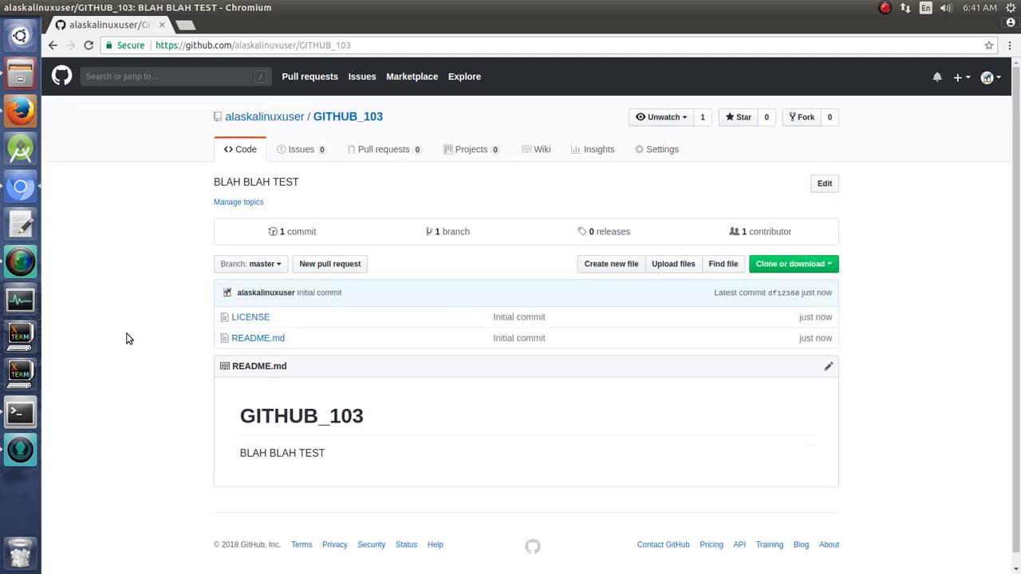
pyautogui.moveTo(20, 449)
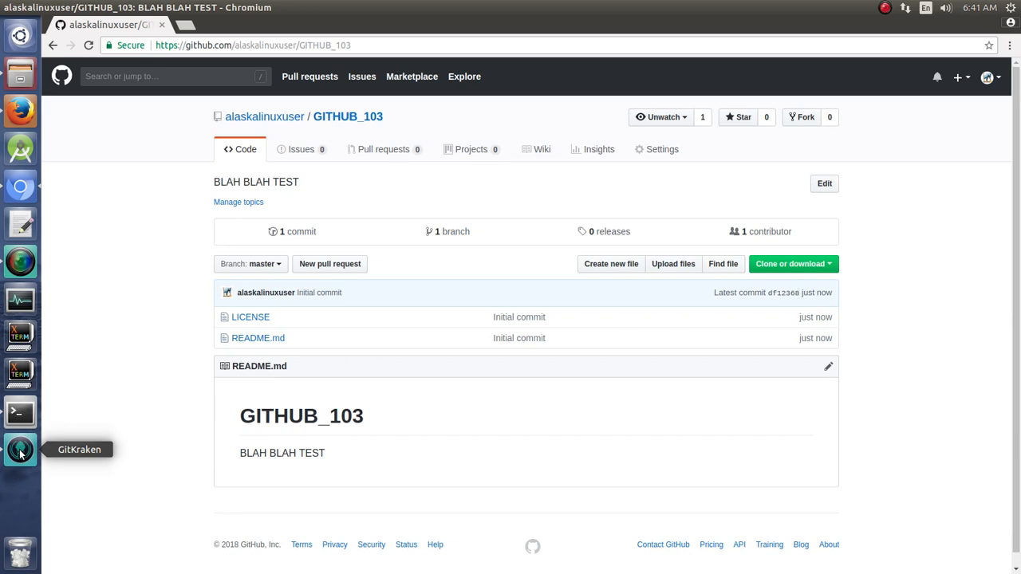
pyautogui.click(20, 449)
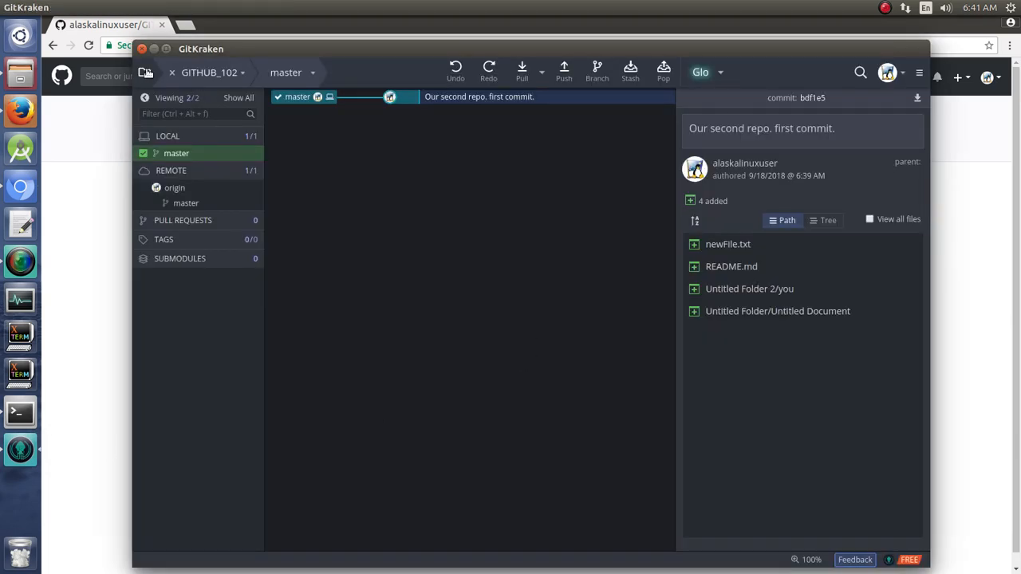
# Open Repository Management and scroll through the GitHub repositories available to clone
pyautogui.click(144, 72)
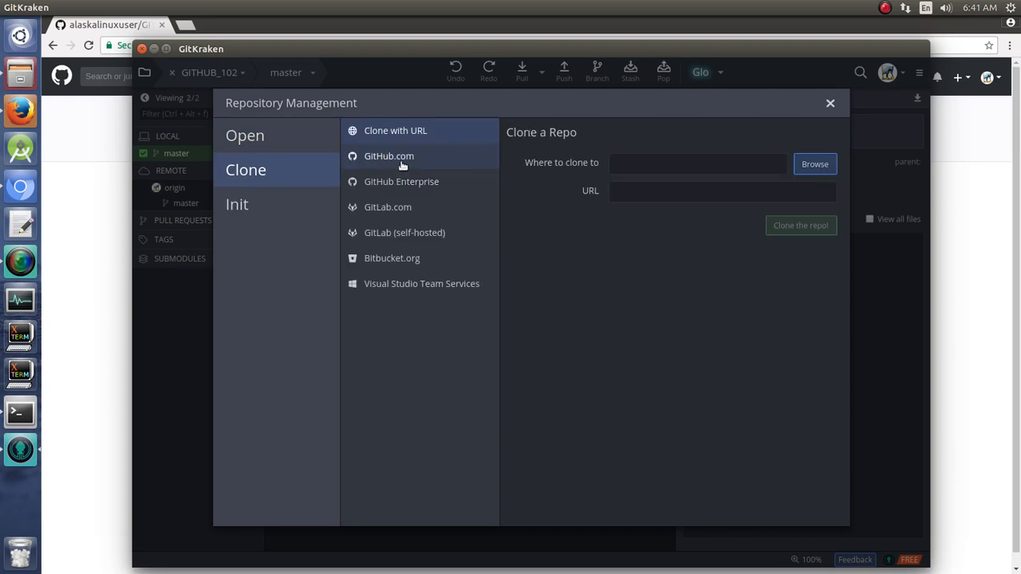
pyautogui.moveTo(405, 157)
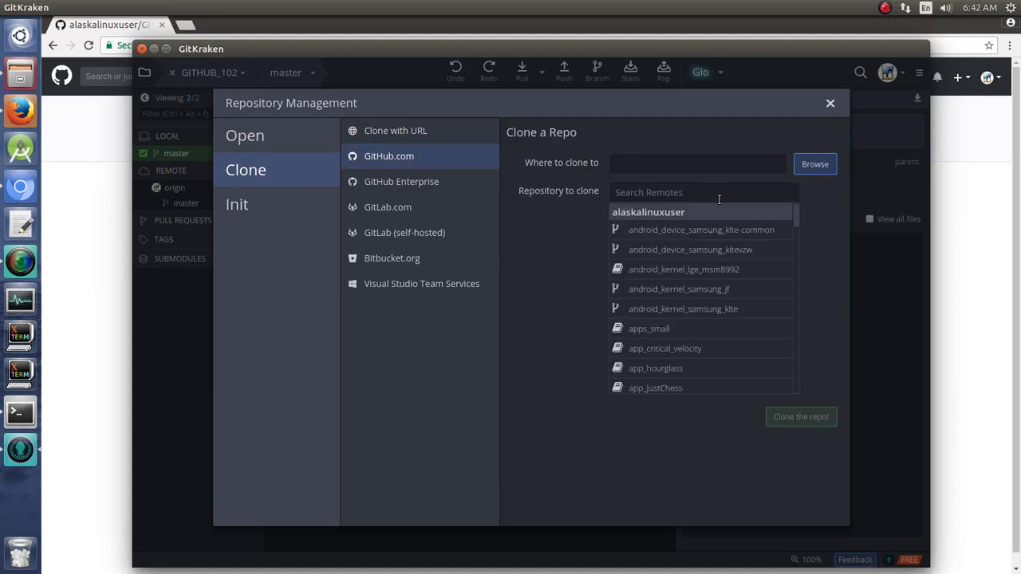
pyautogui.scroll(-3)
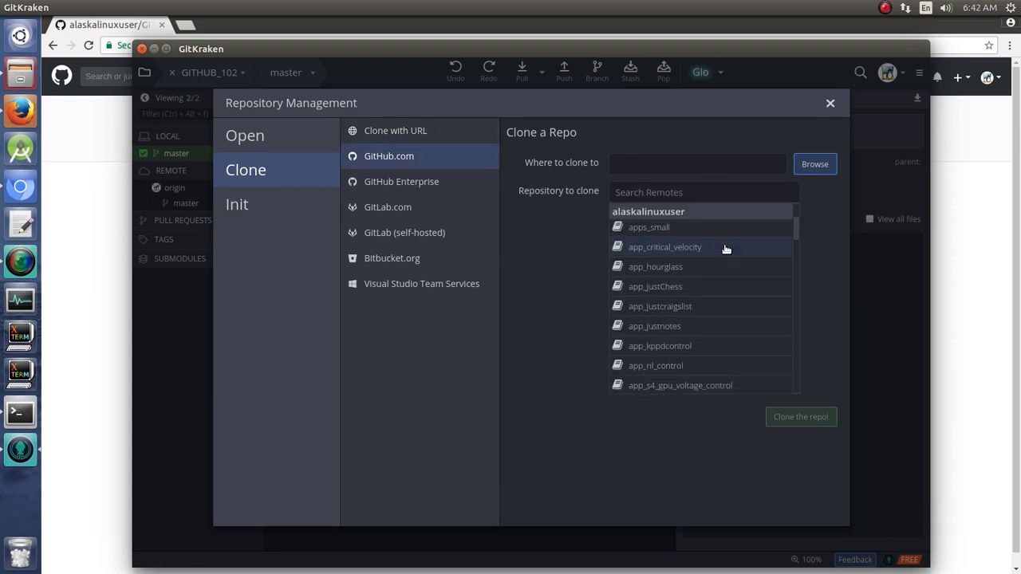
pyautogui.scroll(-3)
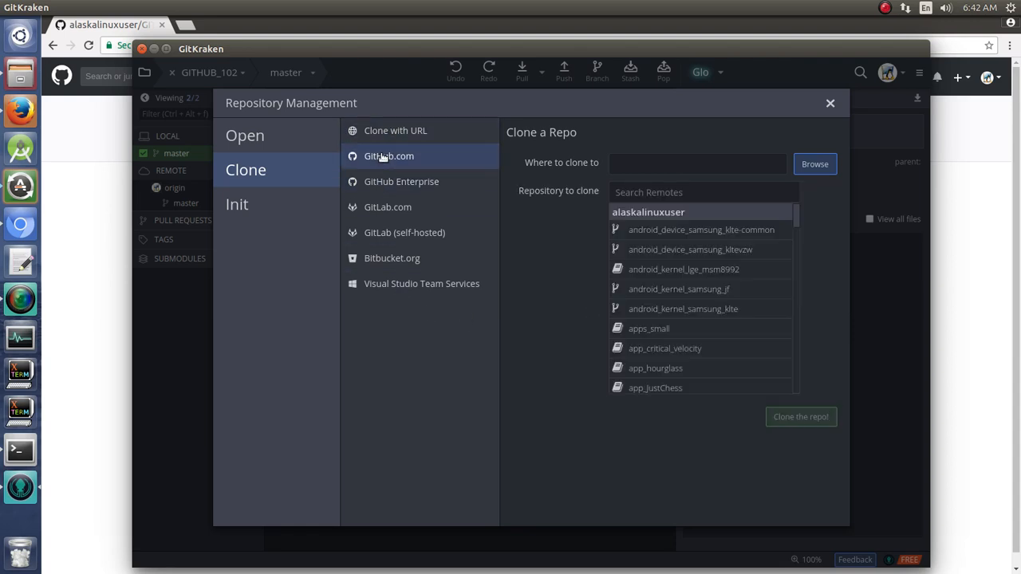
pyautogui.scroll(-3)
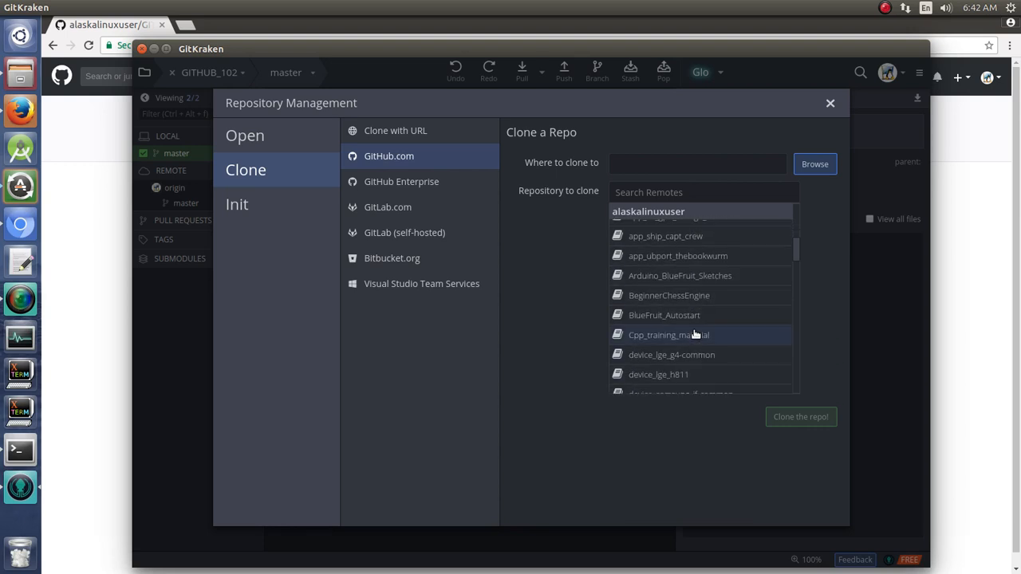
pyautogui.scroll(-3)
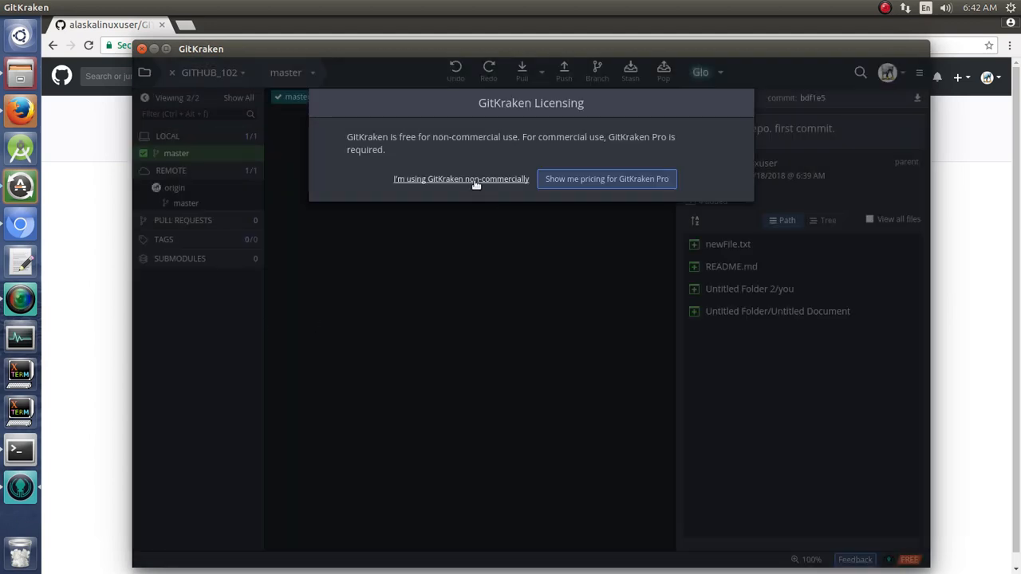
# Dismiss the licensing notice and clone GITHUB_103 from GitHub.com into git_Playground
pyautogui.click(461, 179)
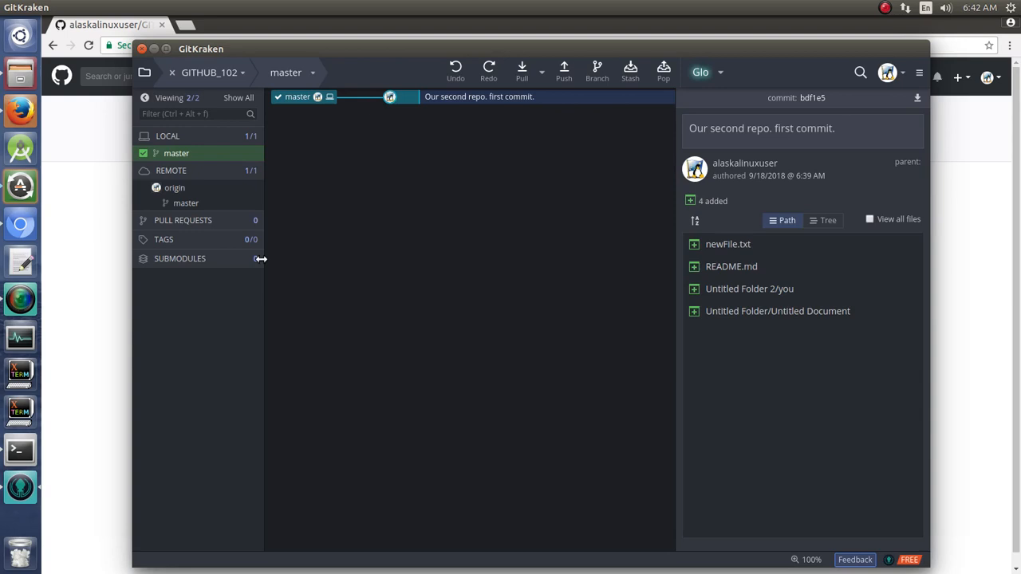
pyautogui.click(144, 72)
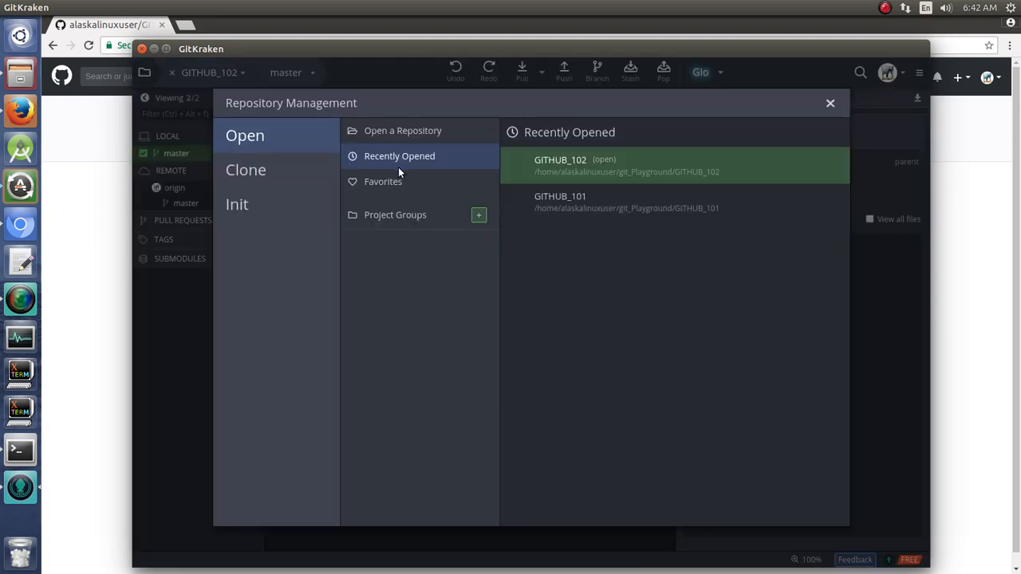
pyautogui.click(246, 169)
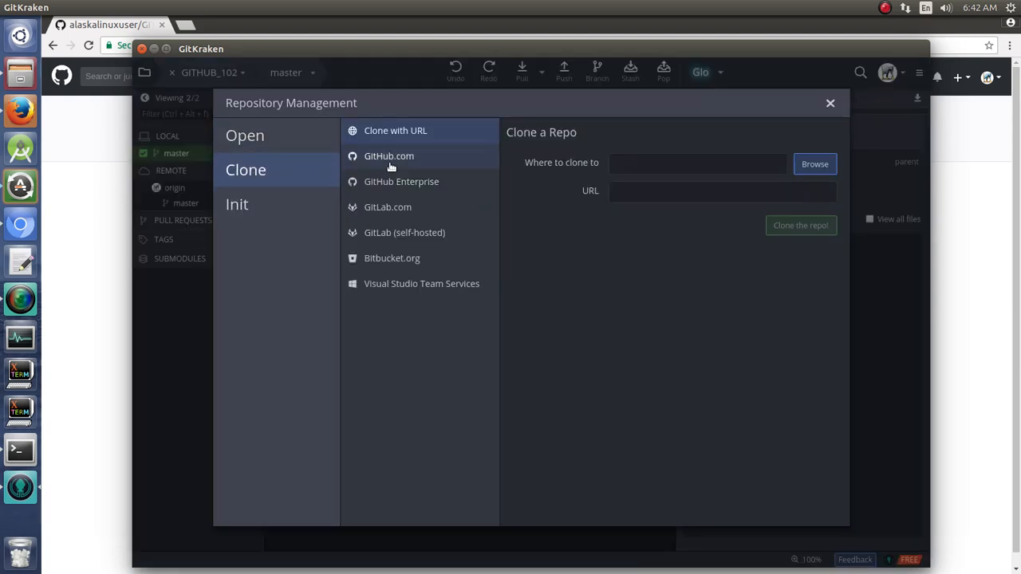
pyautogui.click(388, 156)
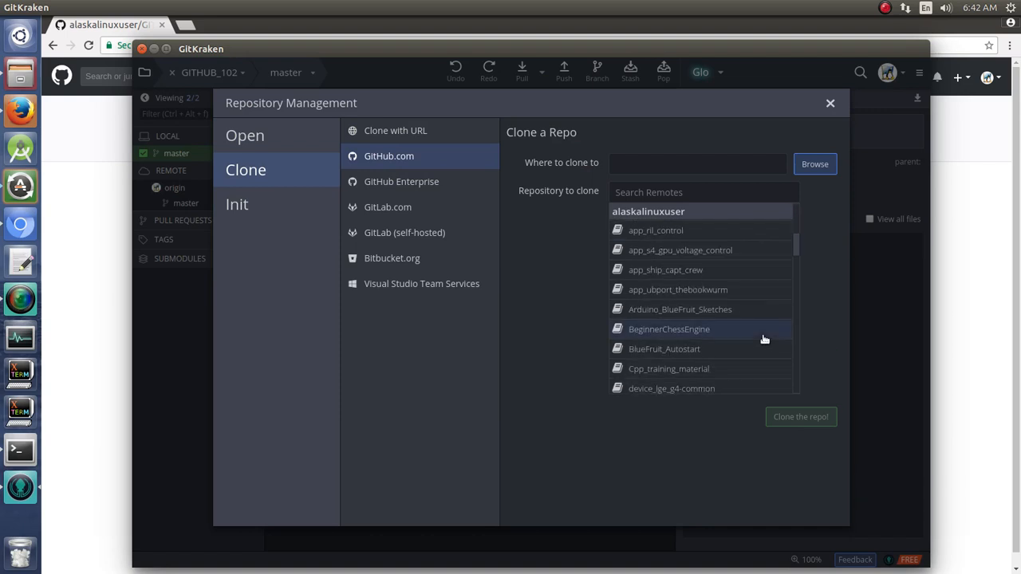
pyautogui.scroll(-3)
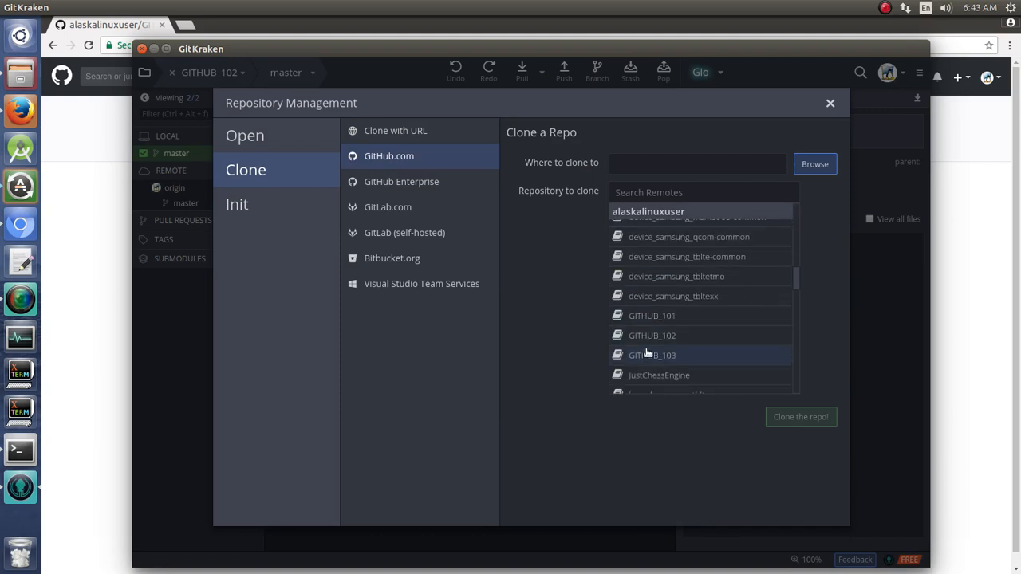
pyautogui.click(651, 355)
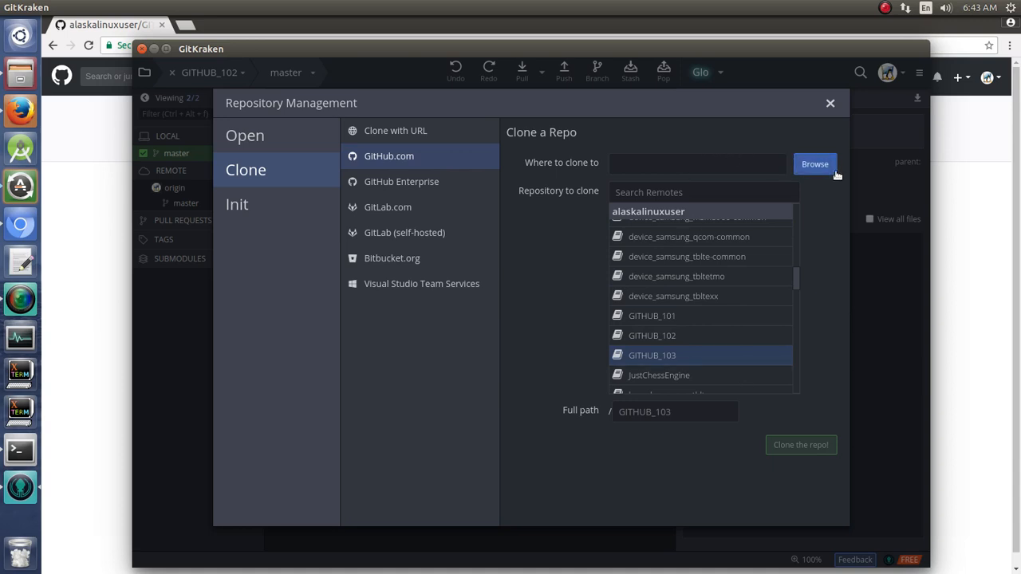
pyautogui.click(814, 164)
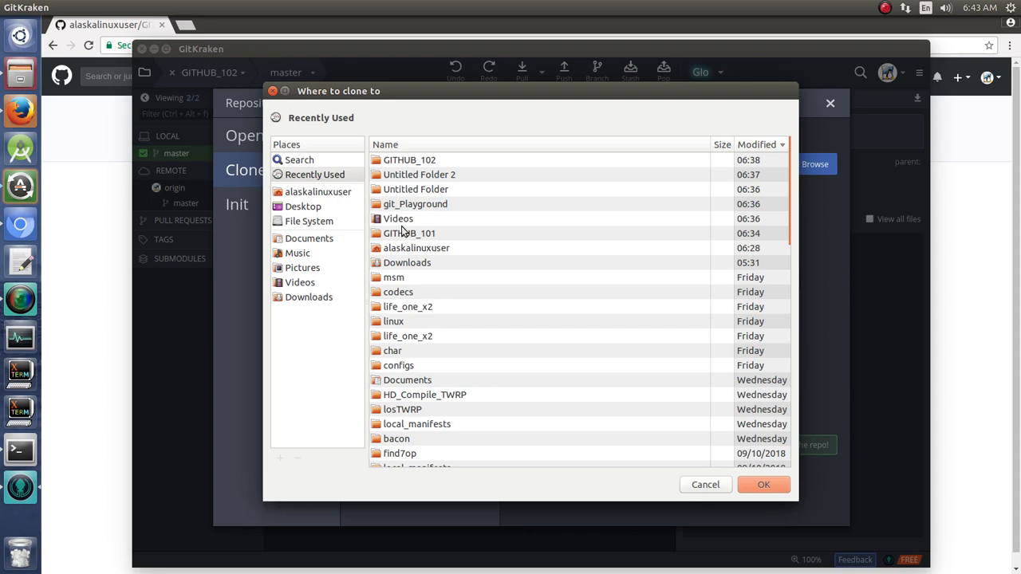
pyautogui.click(414, 204)
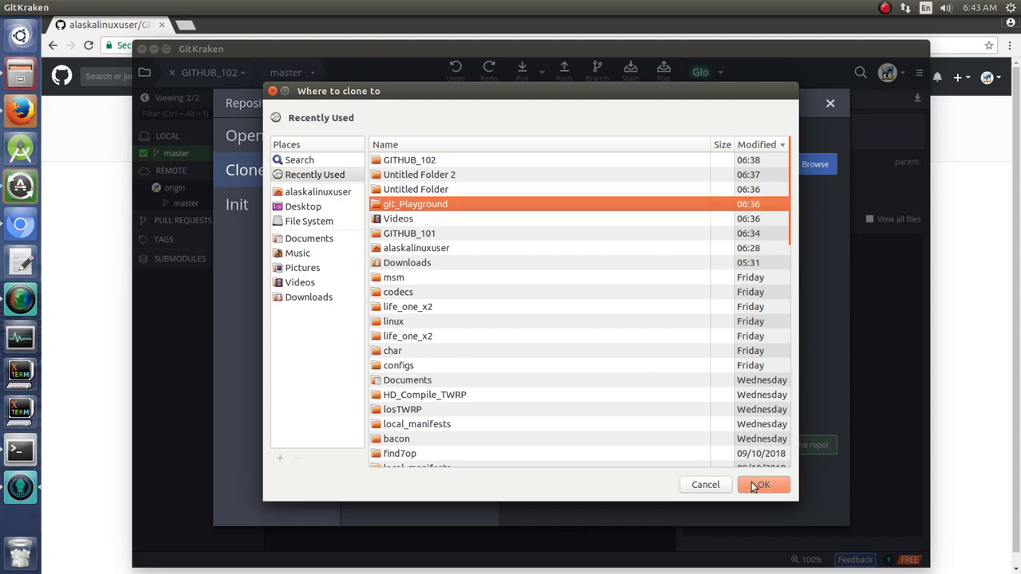
pyautogui.click(761, 484)
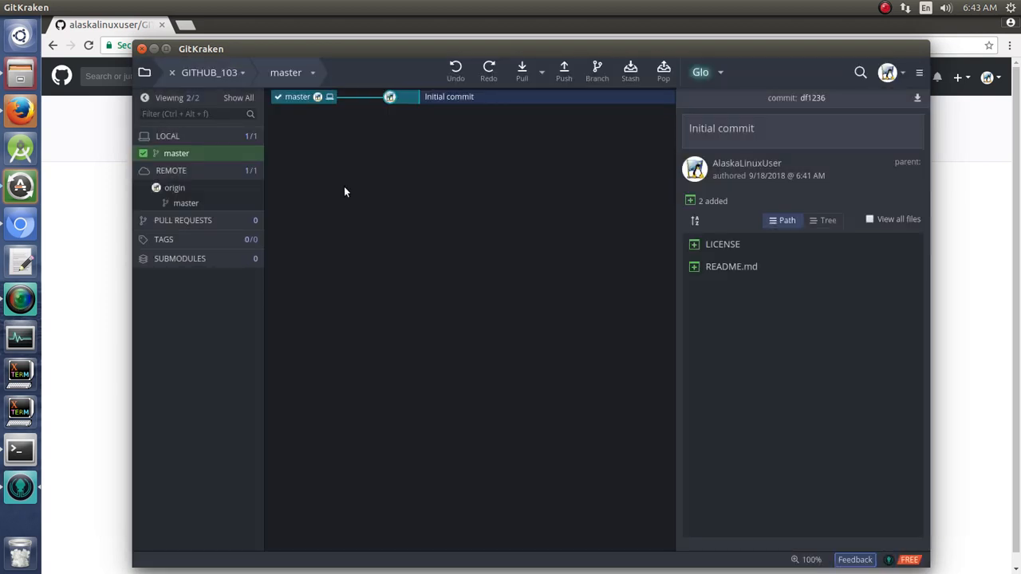
# Open the file manager and go to the git_Playground folder
pyautogui.click(20, 76)
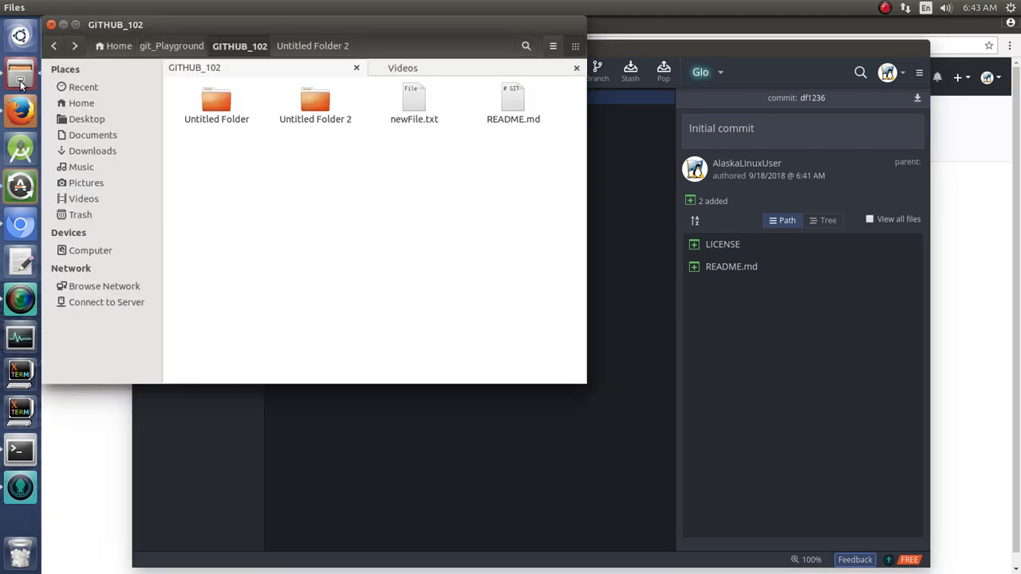
pyautogui.click(172, 45)
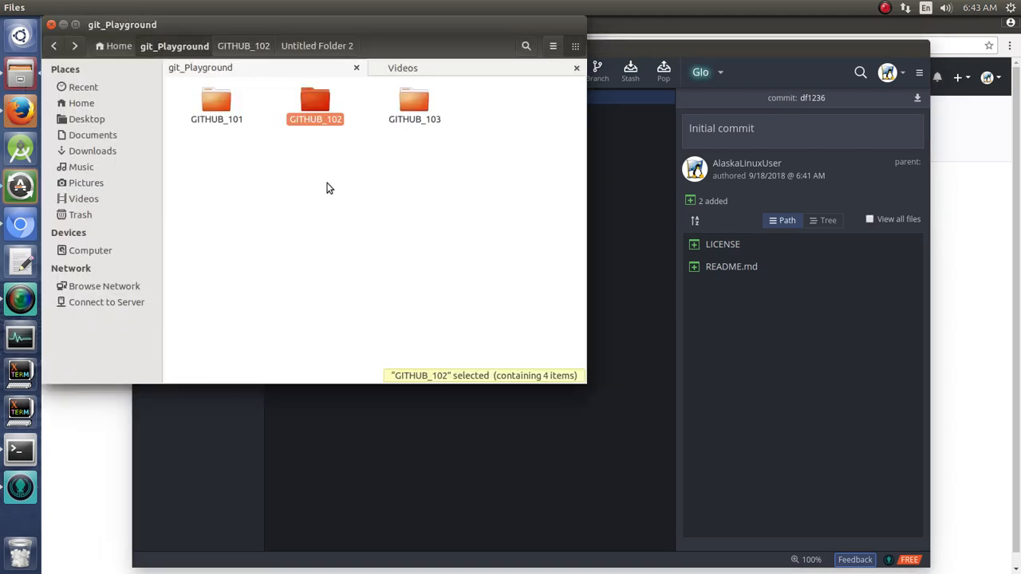
pyautogui.moveTo(704, 60)
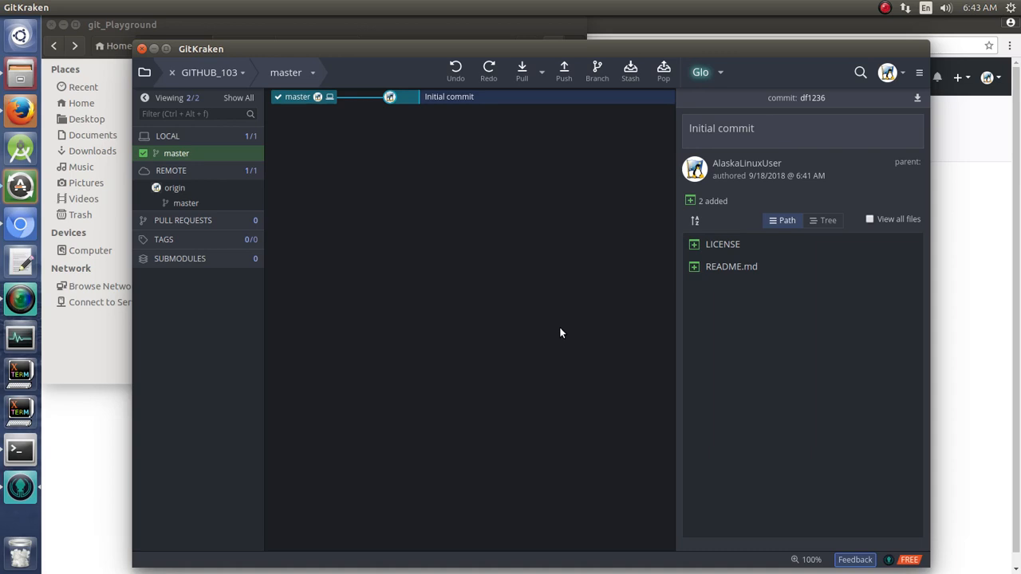
pyautogui.moveTo(525, 287)
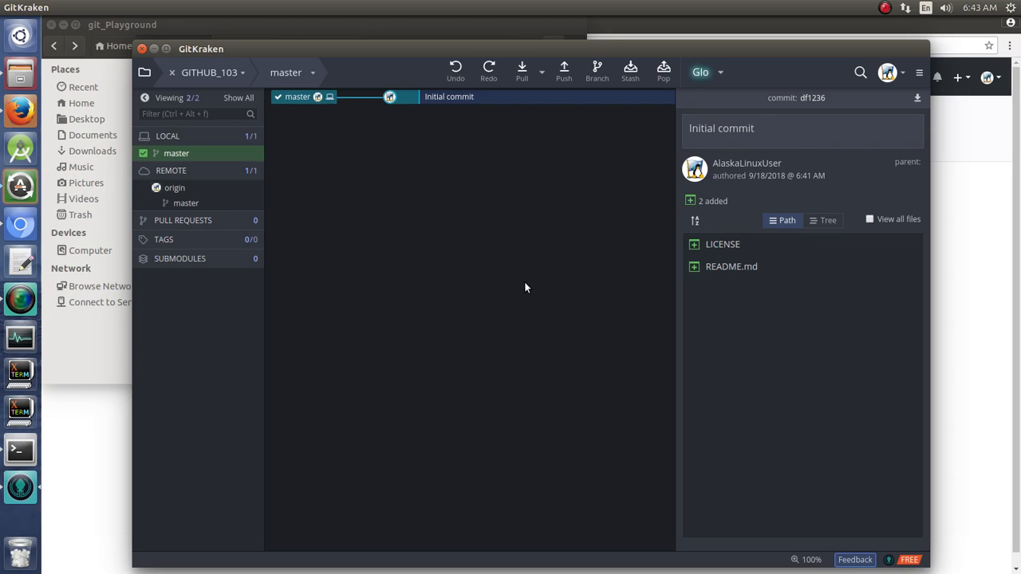
pyautogui.moveTo(514, 243)
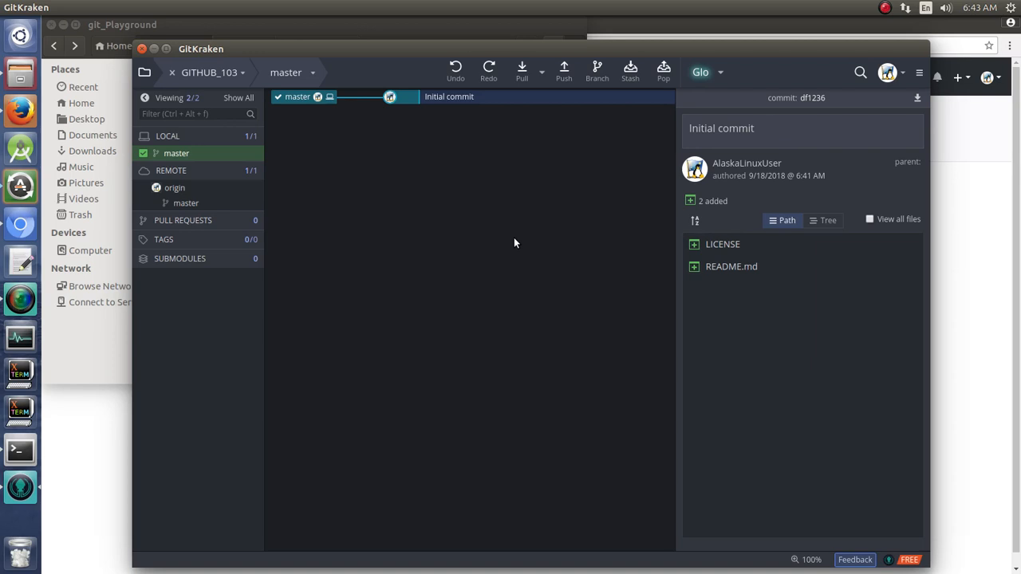